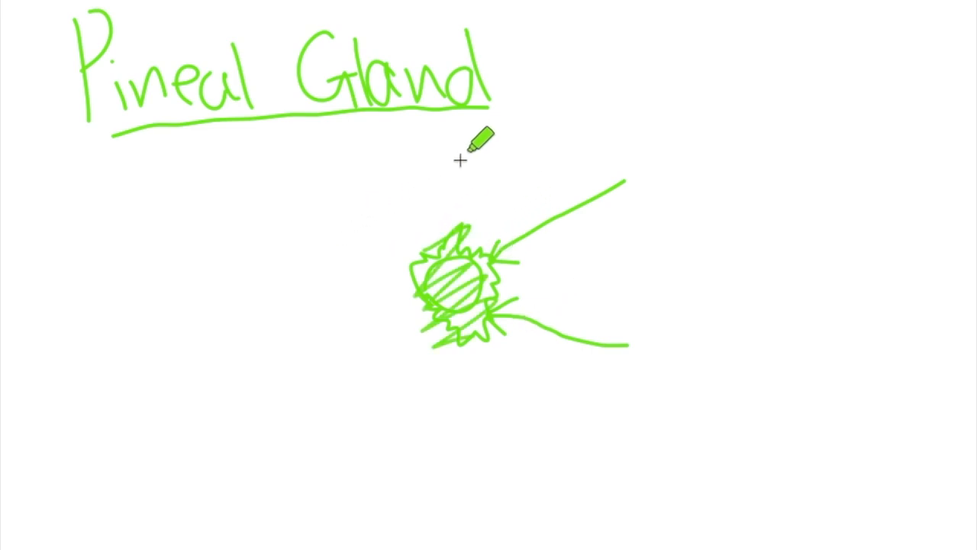
Add a final marker stroke to the pineal gland sketch before moving to a blank page
{"action": "left_click_drag", "start_coordinate": [458, 160], "coordinate": [525, 151]}
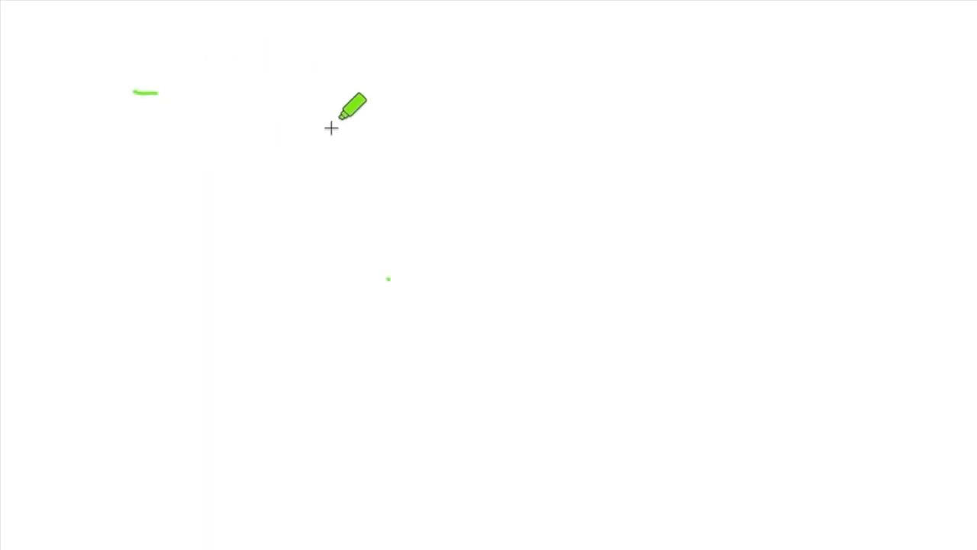
{"action": "mouse_move", "coordinate": [319, 115]}
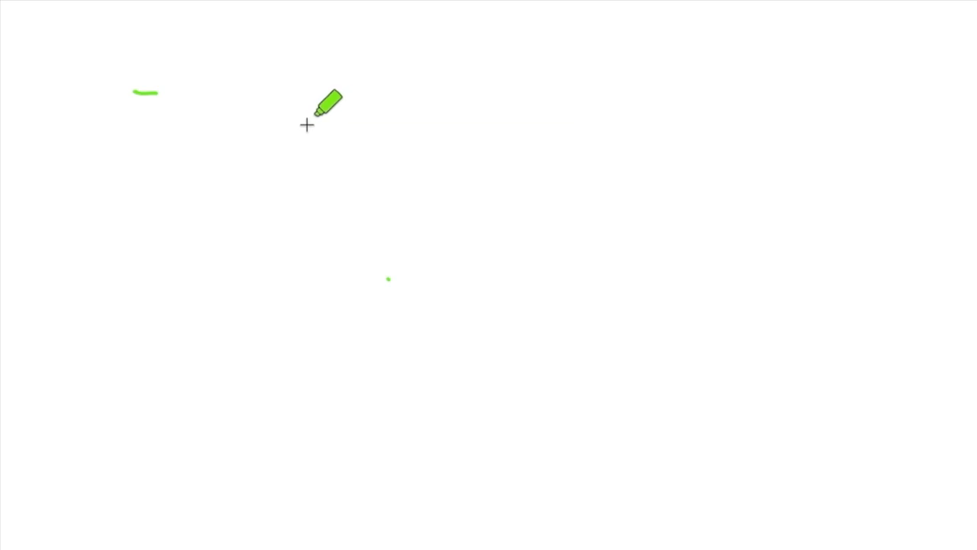
{"action": "mouse_move", "coordinate": [220, 98]}
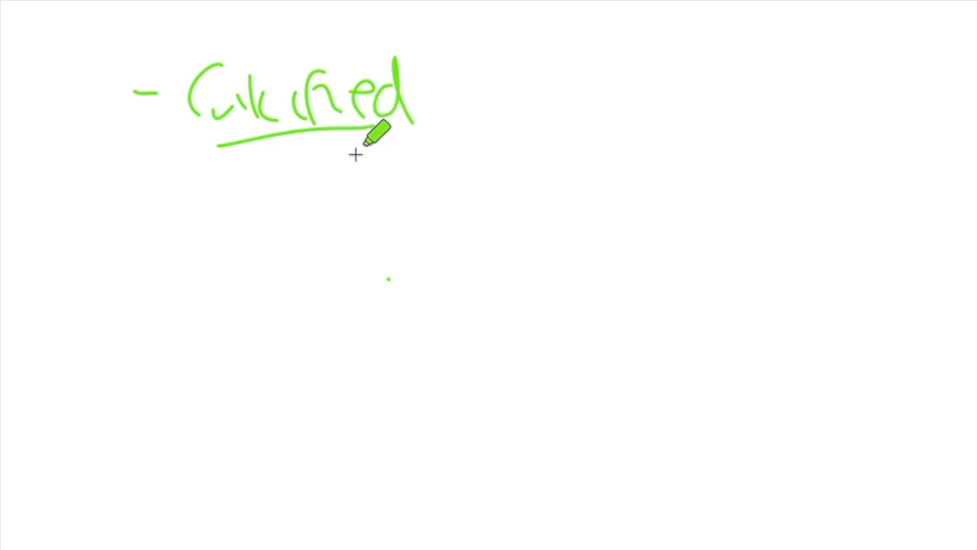
{"action": "mouse_move", "coordinate": [197, 228]}
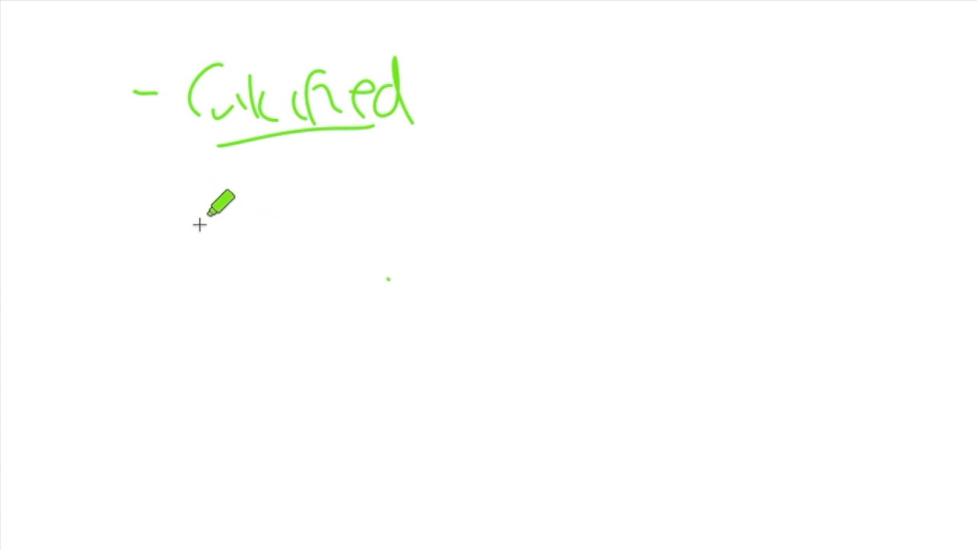
{"action": "mouse_move", "coordinate": [136, 242]}
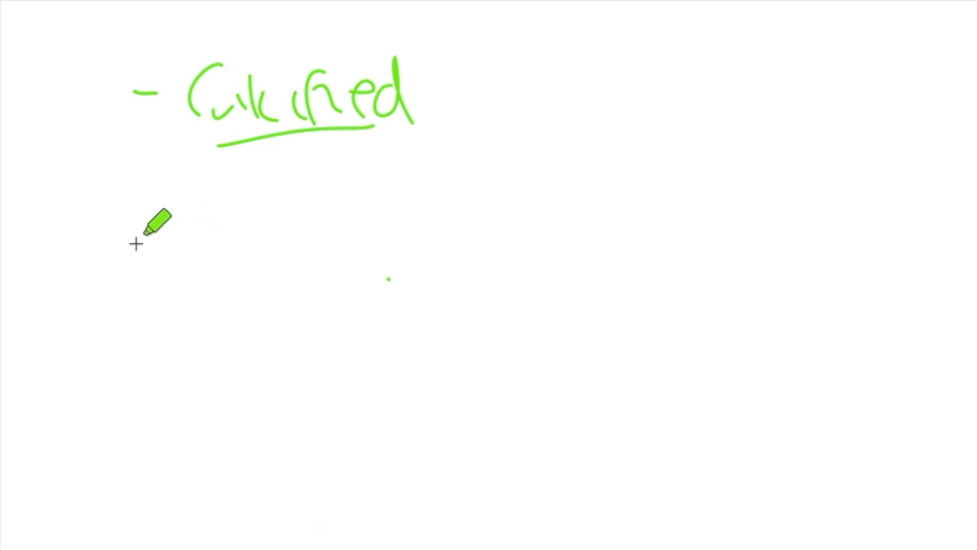
{"action": "mouse_move", "coordinate": [492, 90]}
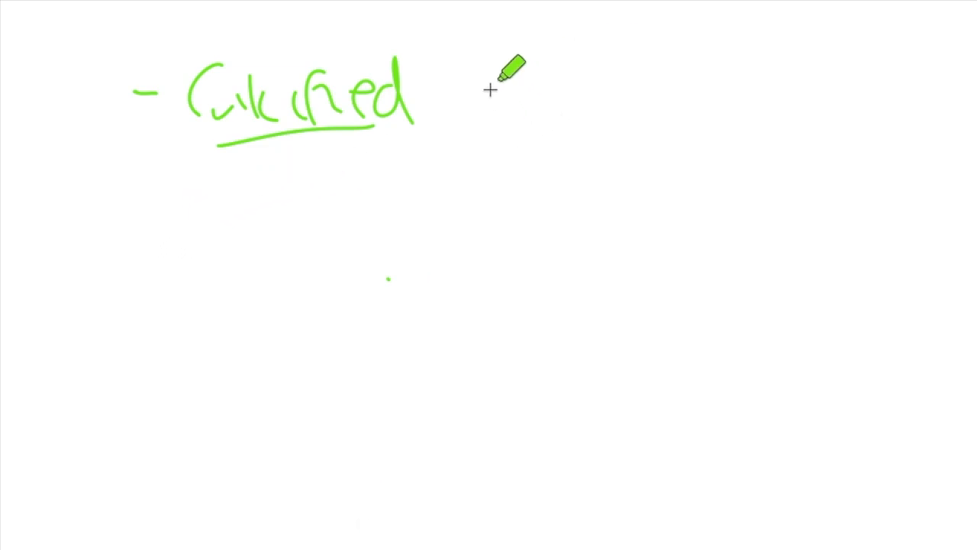
Draw an arrow from Calcified, write SCAT below it, and add an arrow pointing back at SCAT
{"action": "left_click_drag", "start_coordinate": [489, 90], "coordinate": [751, 31]}
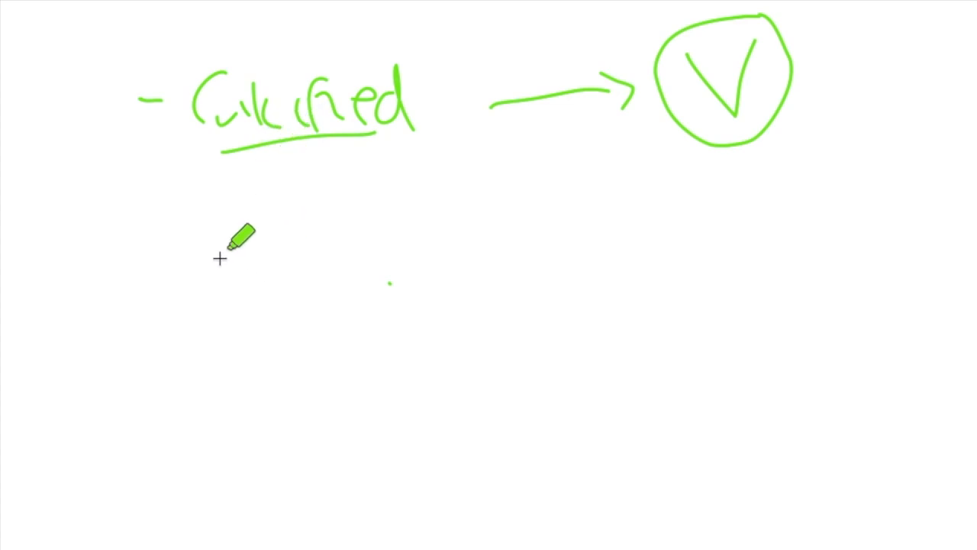
{"action": "left_click_drag", "start_coordinate": [237, 245], "coordinate": [140, 267]}
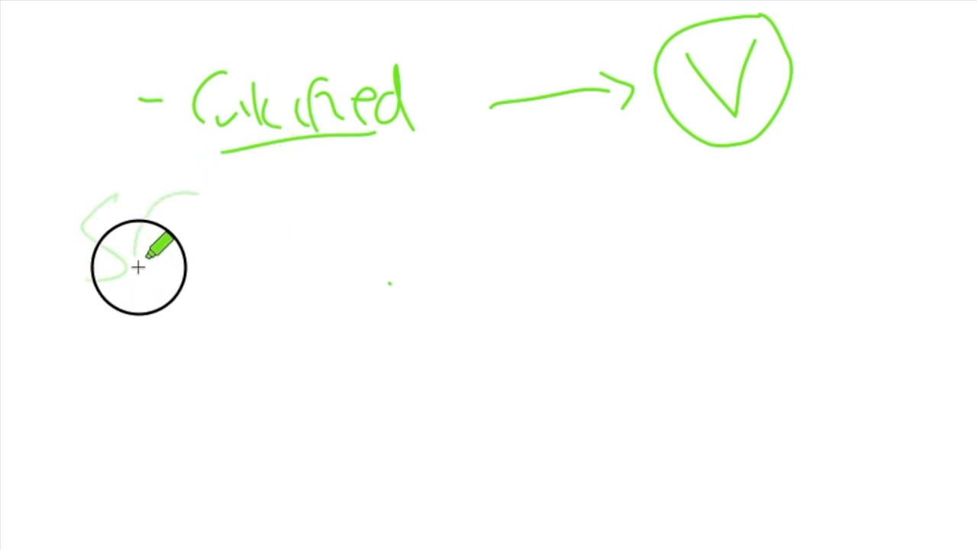
{"action": "left_click_drag", "start_coordinate": [137, 267], "coordinate": [374, 181]}
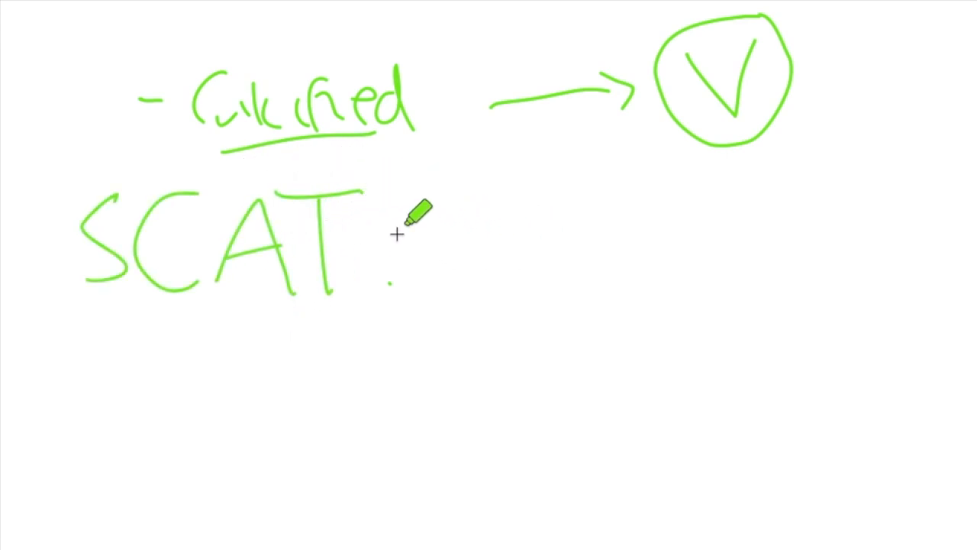
{"action": "mouse_move", "coordinate": [405, 232]}
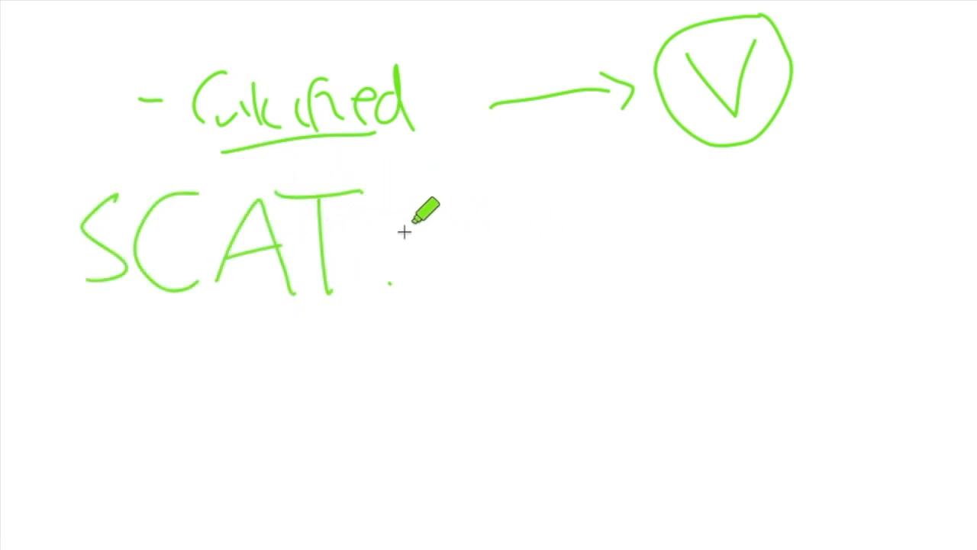
{"action": "mouse_move", "coordinate": [394, 226]}
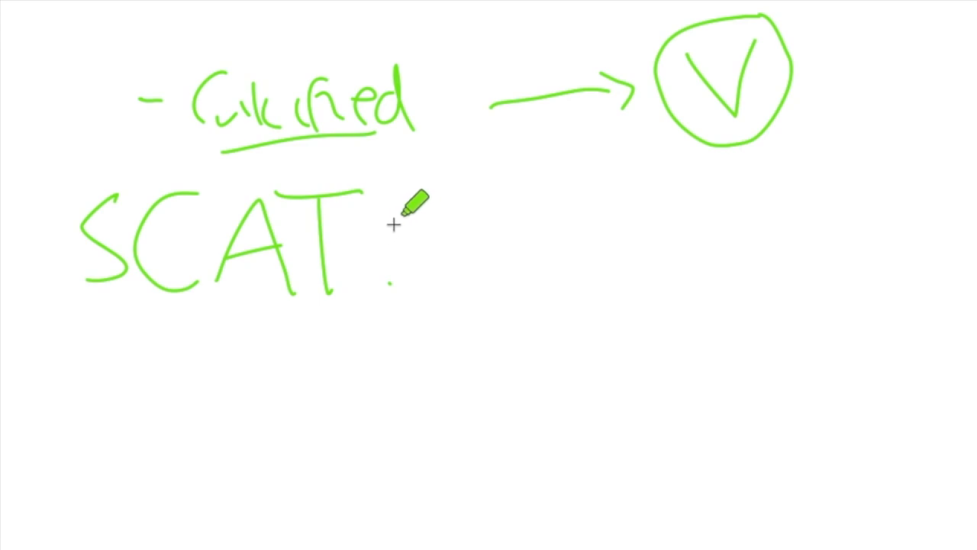
{"action": "left_click_drag", "start_coordinate": [519, 213], "coordinate": [374, 237]}
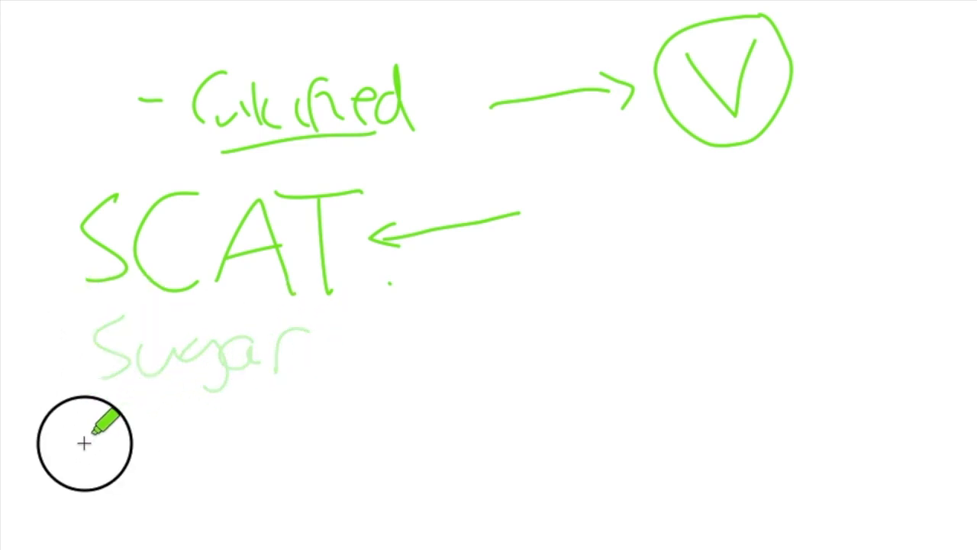
Write Sugar in green marker beneath the SCAT acronym
{"action": "left_click_drag", "start_coordinate": [85, 442], "coordinate": [257, 433]}
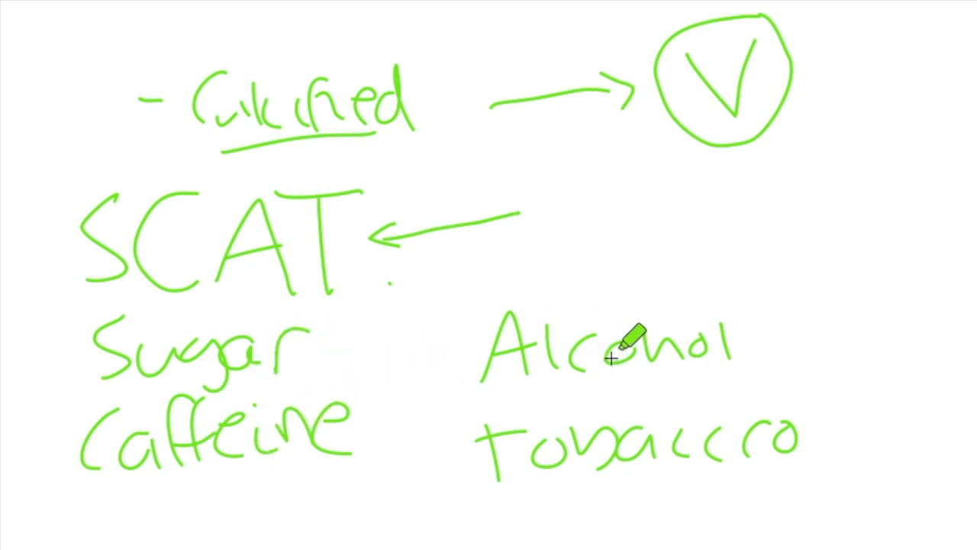
{"action": "mouse_move", "coordinate": [647, 374]}
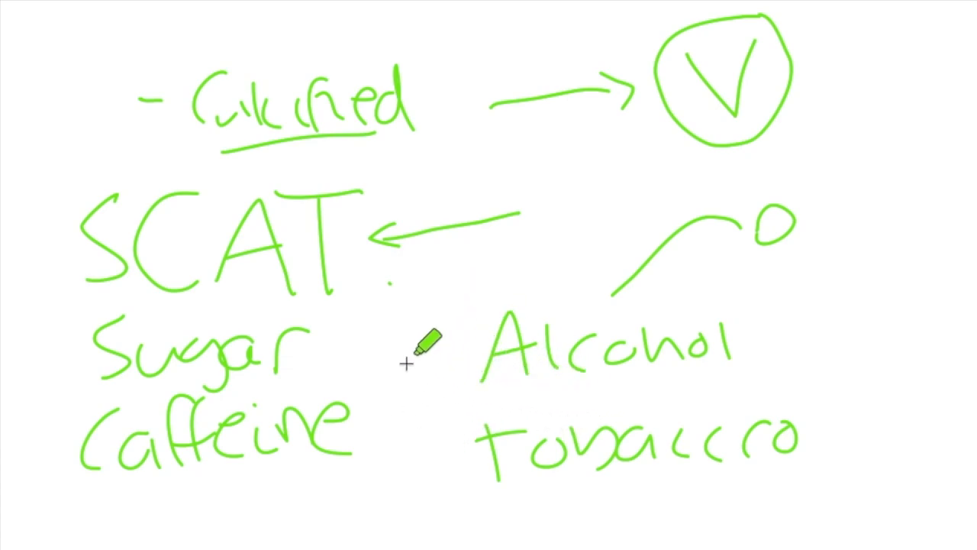
{"action": "mouse_move", "coordinate": [449, 274]}
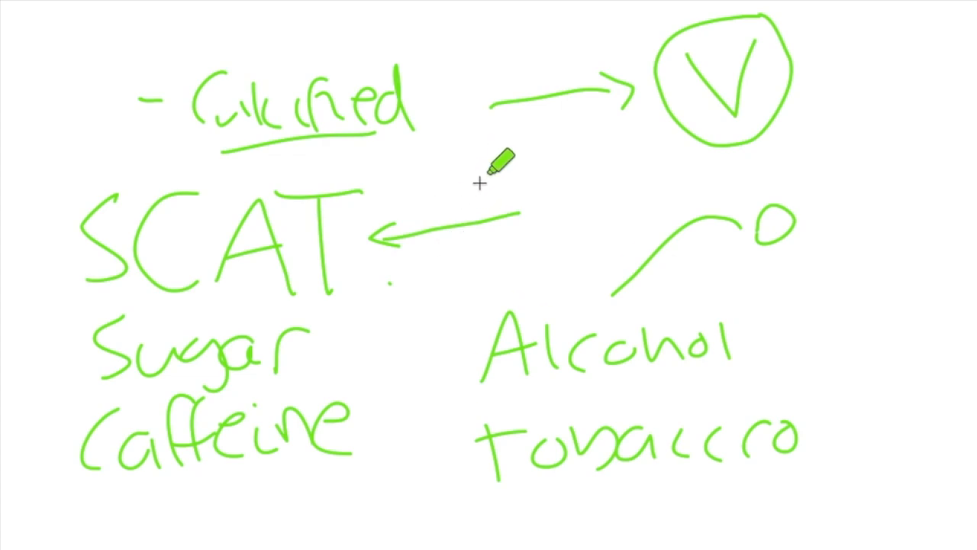
{"action": "mouse_move", "coordinate": [476, 176]}
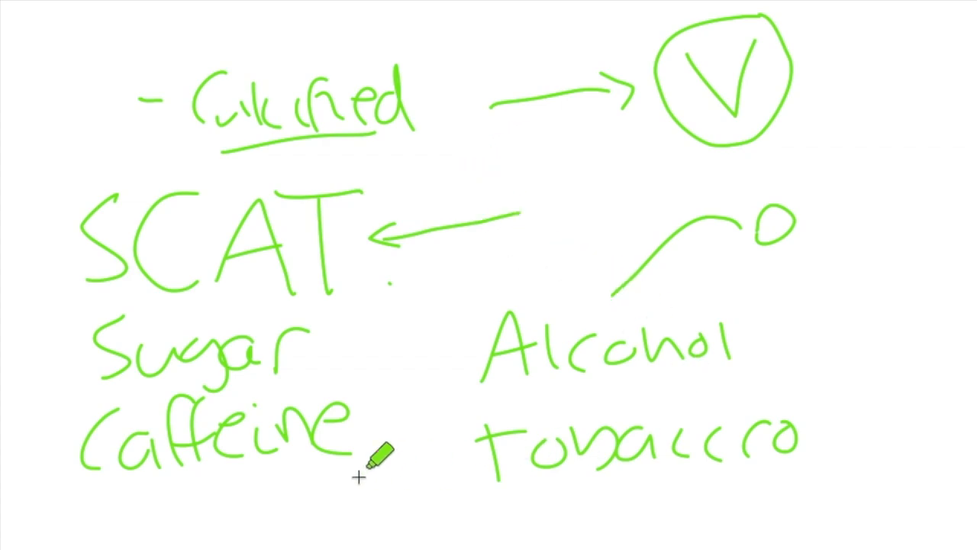
{"action": "mouse_move", "coordinate": [836, 446]}
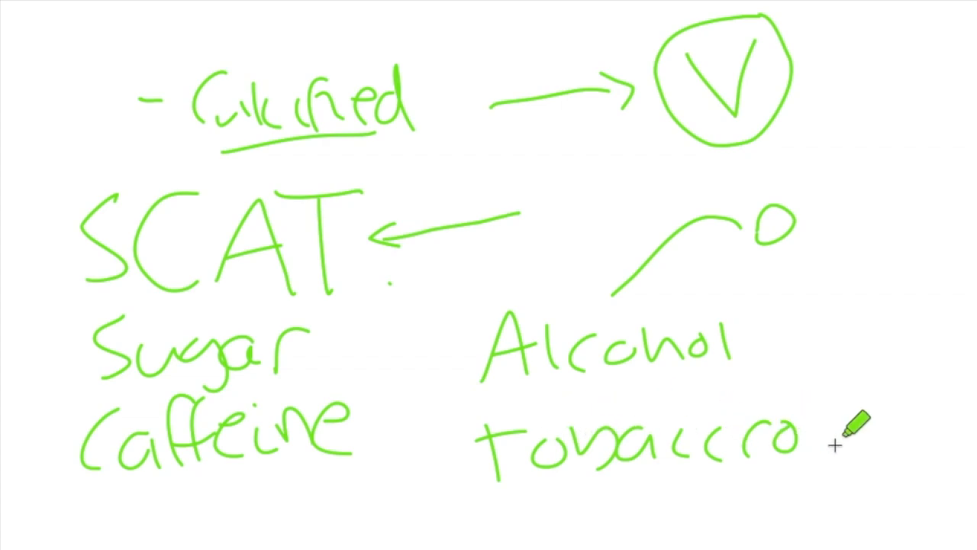
Draw a long looping arrow from beside tobacco up to the small circle
{"action": "left_click_drag", "start_coordinate": [836, 446], "coordinate": [883, 226]}
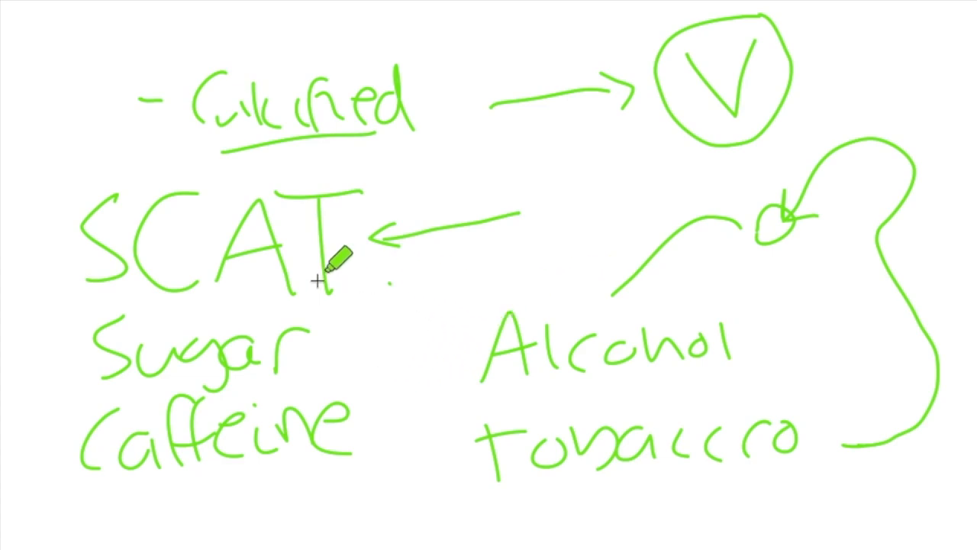
{"action": "mouse_move", "coordinate": [440, 379]}
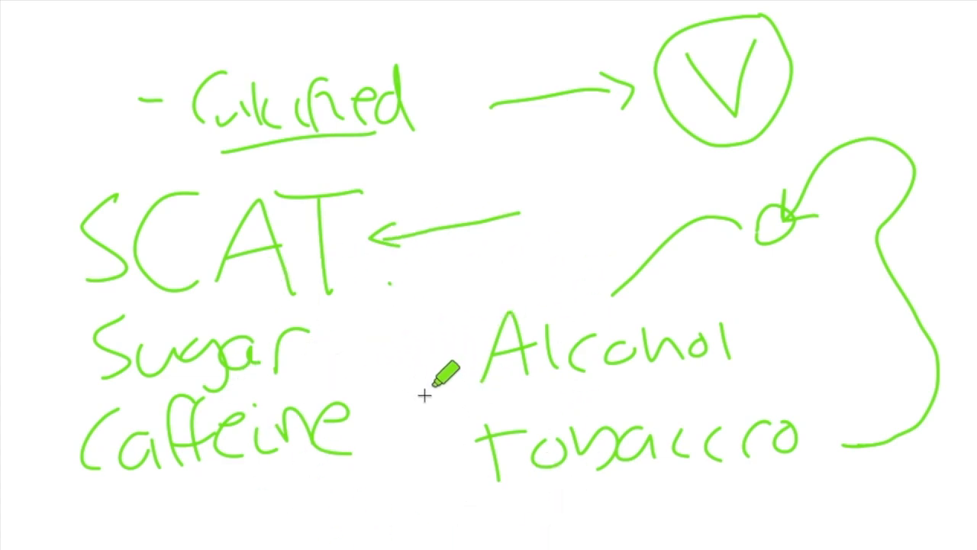
{"action": "mouse_move", "coordinate": [775, 214]}
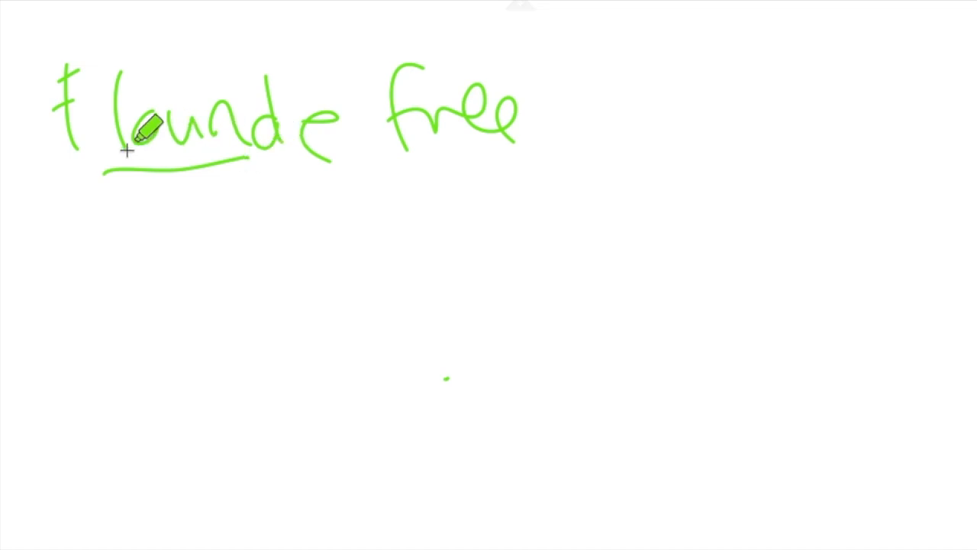
{"action": "mouse_move", "coordinate": [400, 137]}
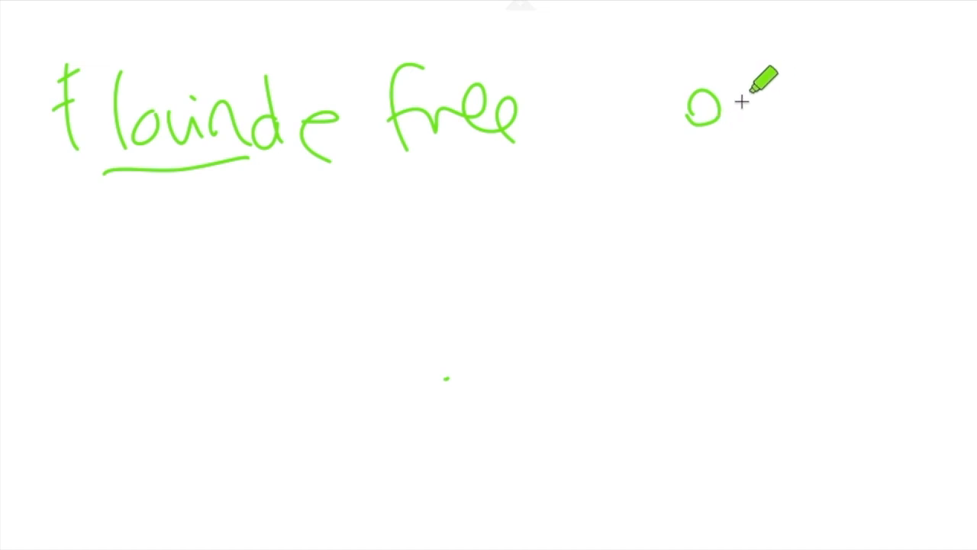
{"action": "mouse_move", "coordinate": [718, 130]}
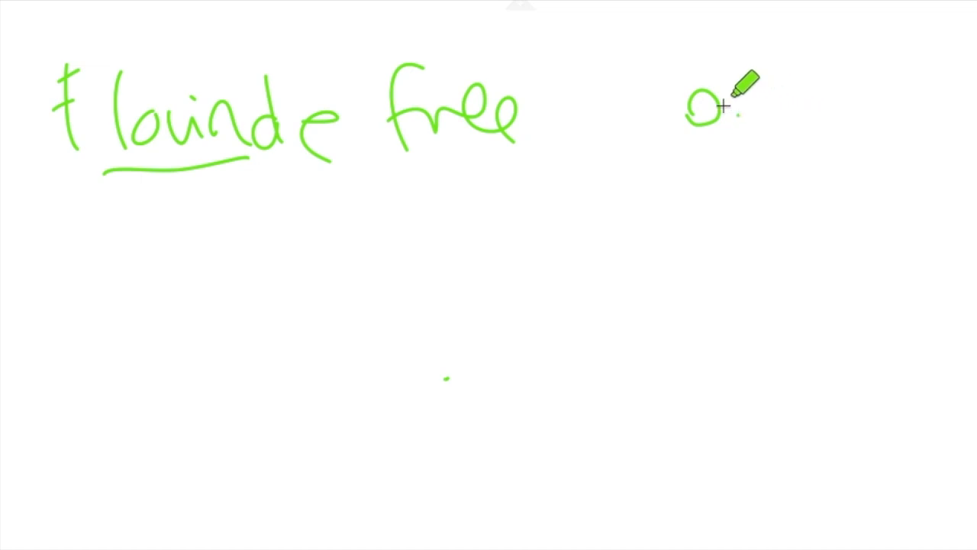
{"action": "left_click_drag", "start_coordinate": [720, 107], "coordinate": [751, 134]}
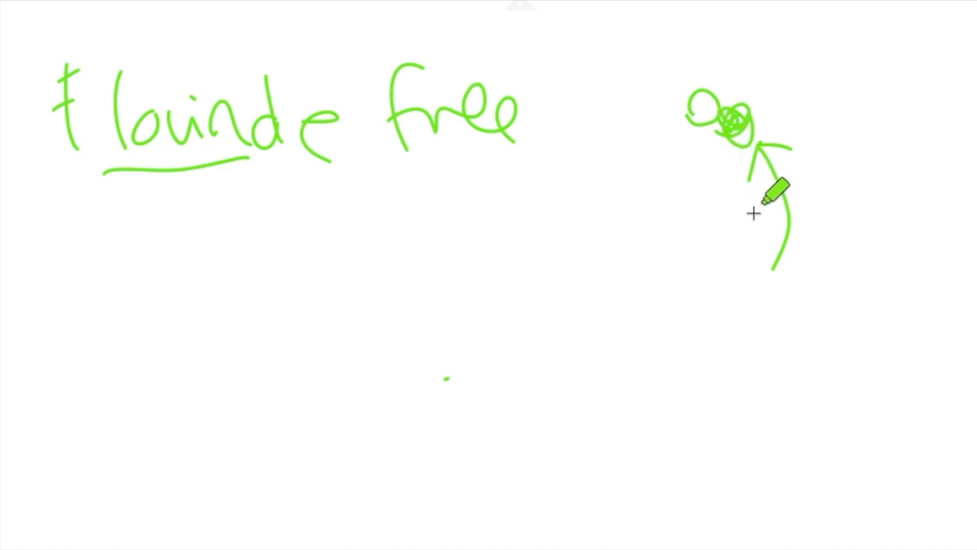
{"action": "mouse_move", "coordinate": [484, 207]}
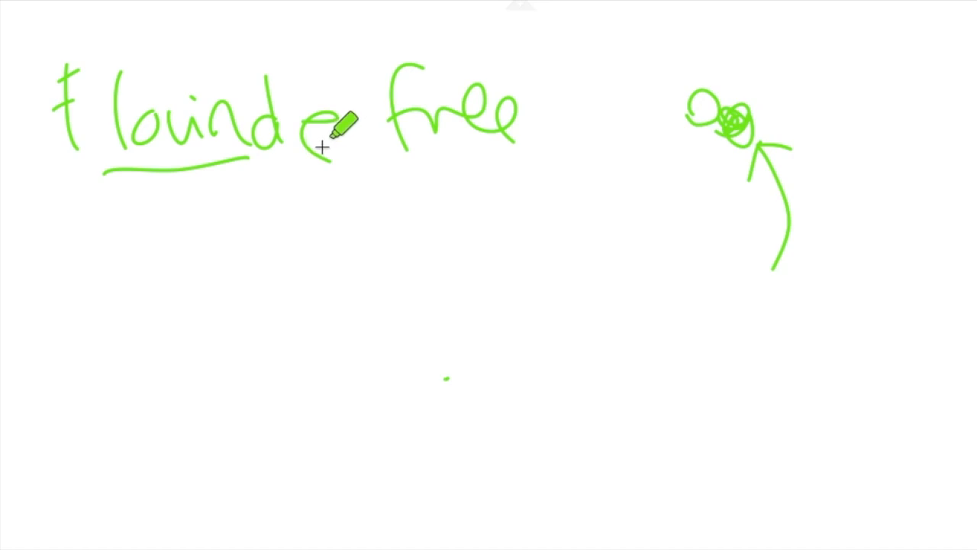
{"action": "mouse_move", "coordinate": [415, 268]}
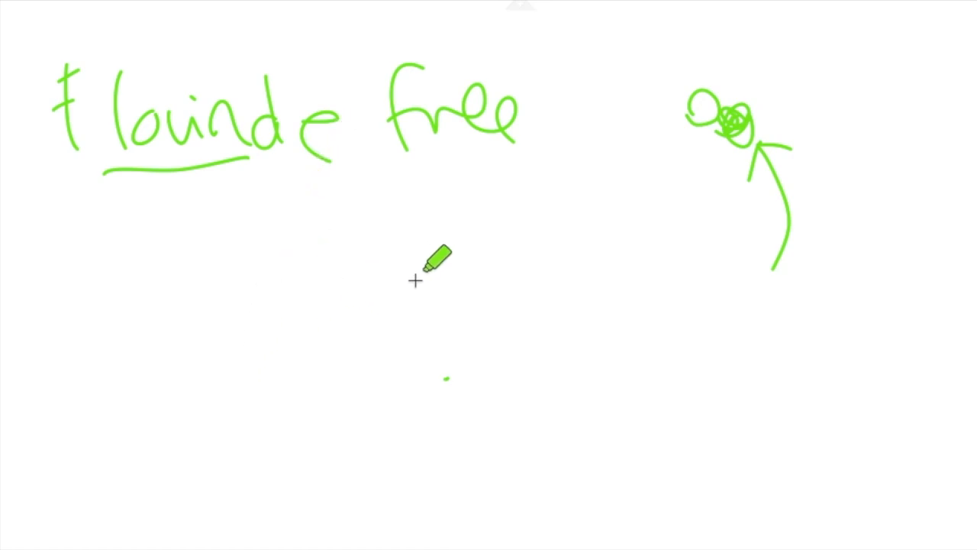
{"action": "mouse_move", "coordinate": [212, 323]}
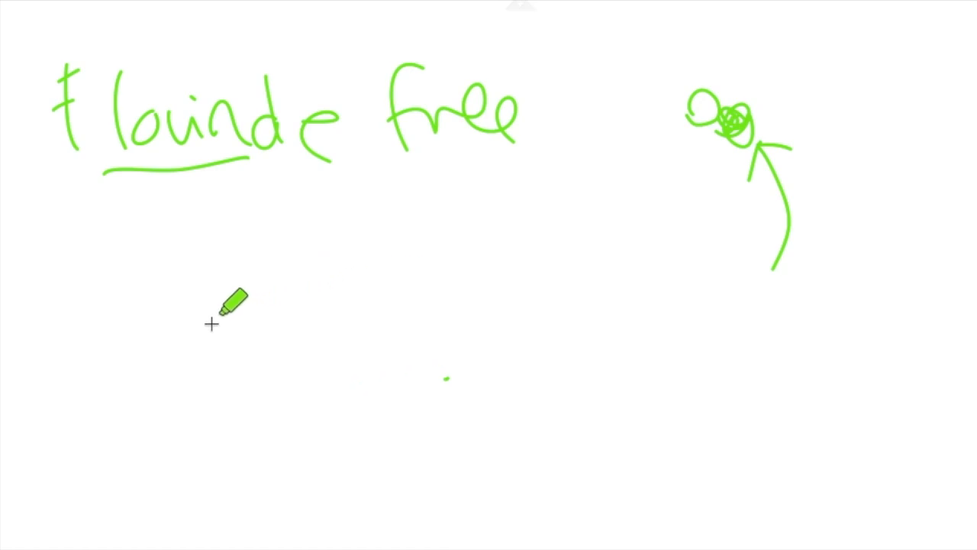
{"action": "mouse_move", "coordinate": [206, 296]}
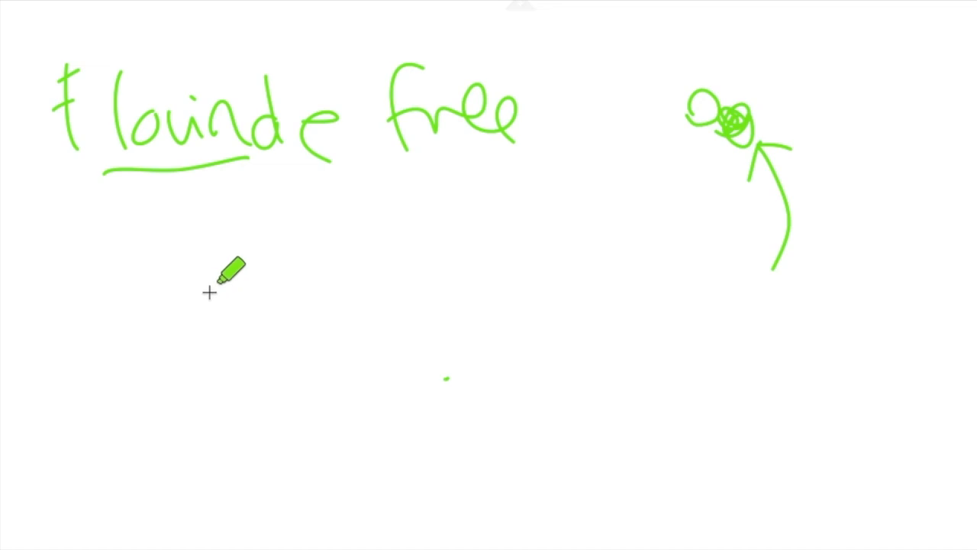
{"action": "mouse_move", "coordinate": [242, 273]}
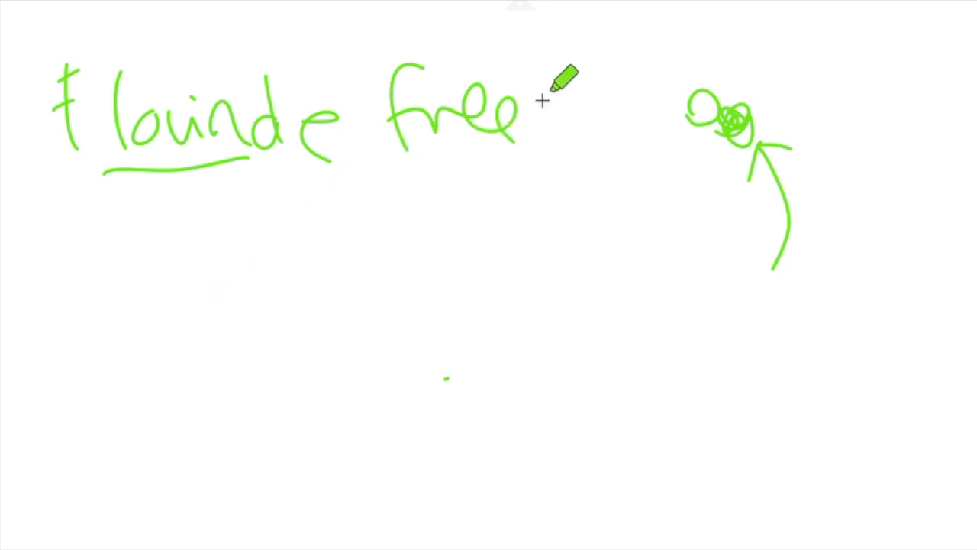
Add quotation marks around 'free' and underline the handwritten Water and Filters notes
{"action": "left_click_drag", "start_coordinate": [541, 99], "coordinate": [428, 168]}
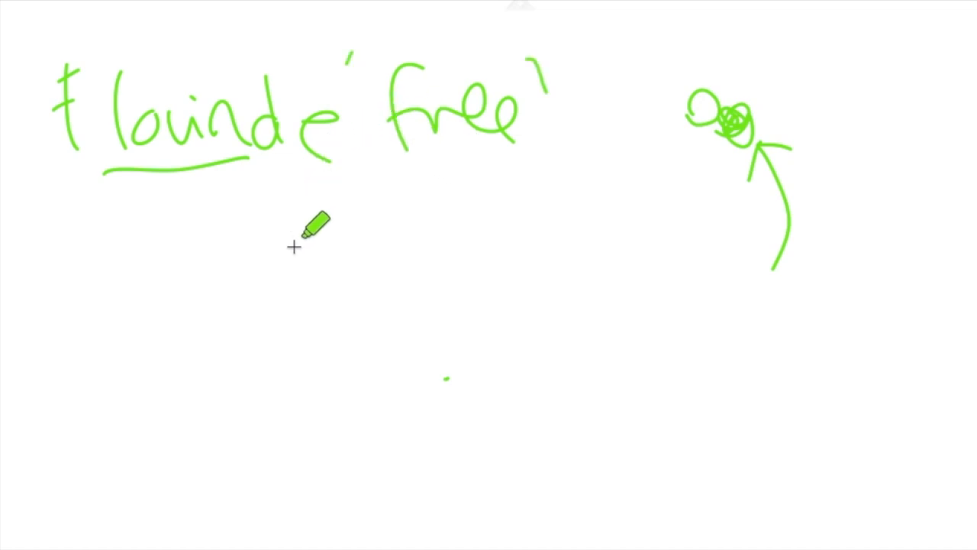
{"action": "mouse_move", "coordinate": [299, 229]}
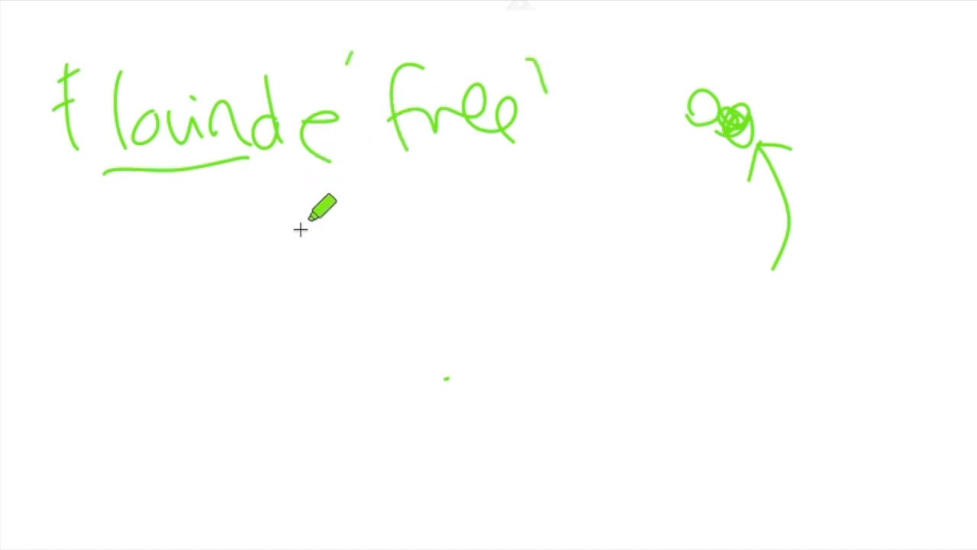
{"action": "mouse_move", "coordinate": [235, 135]}
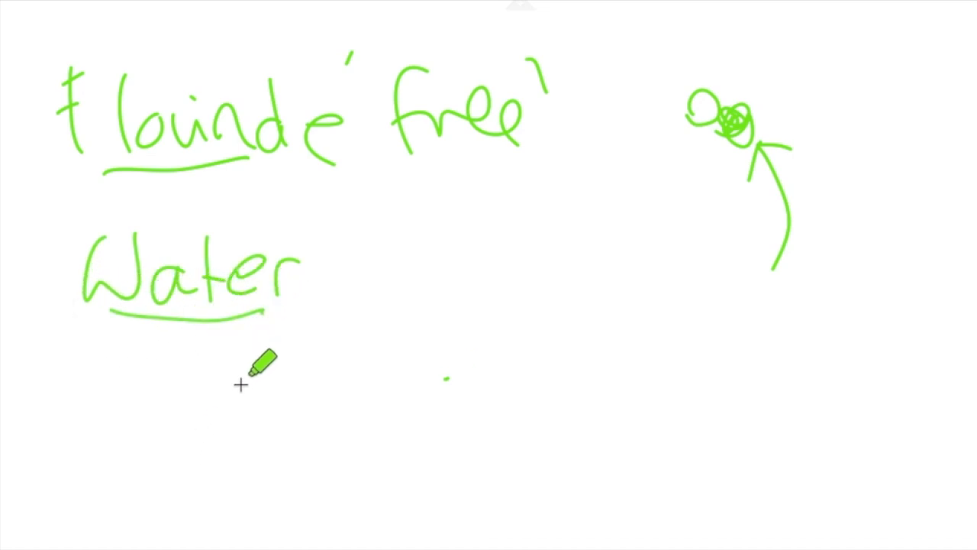
{"action": "mouse_move", "coordinate": [314, 287]}
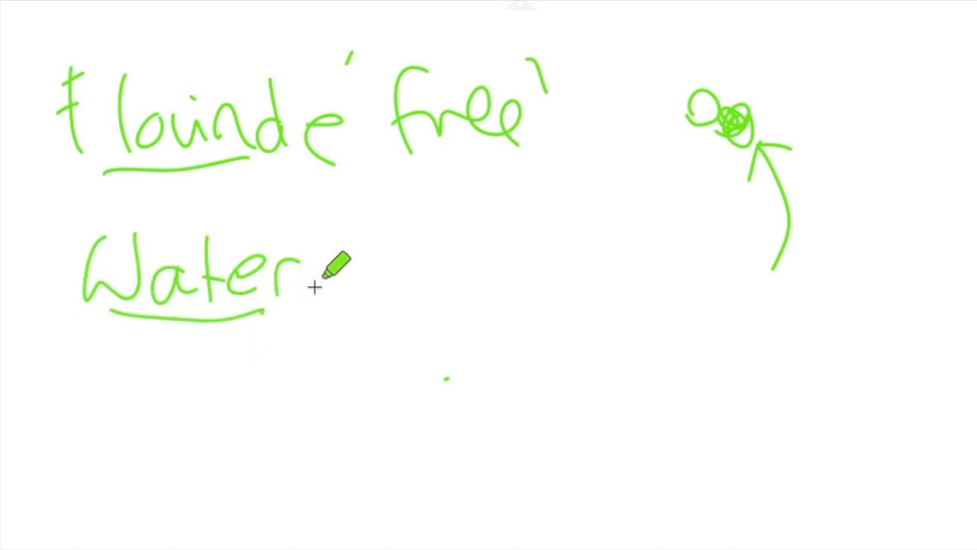
{"action": "mouse_move", "coordinate": [345, 223]}
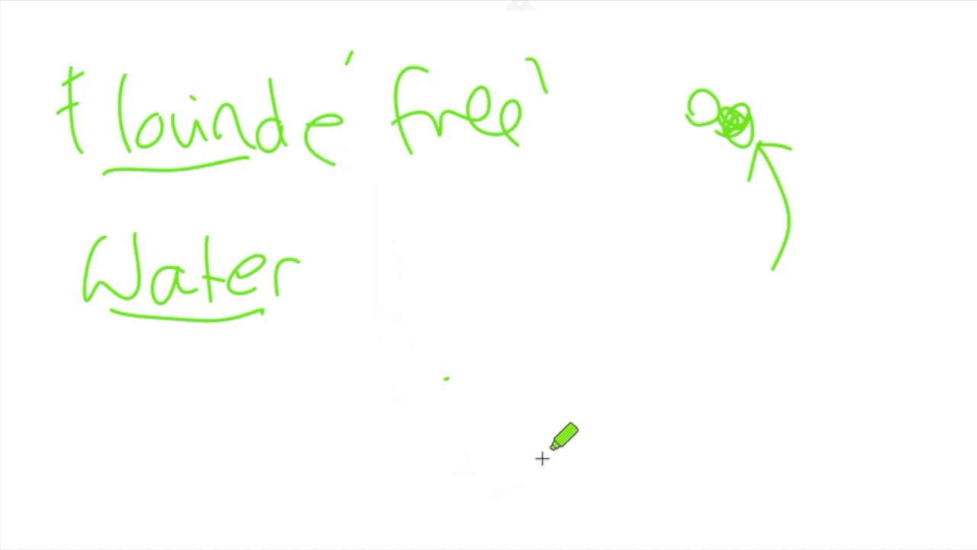
{"action": "mouse_move", "coordinate": [425, 504]}
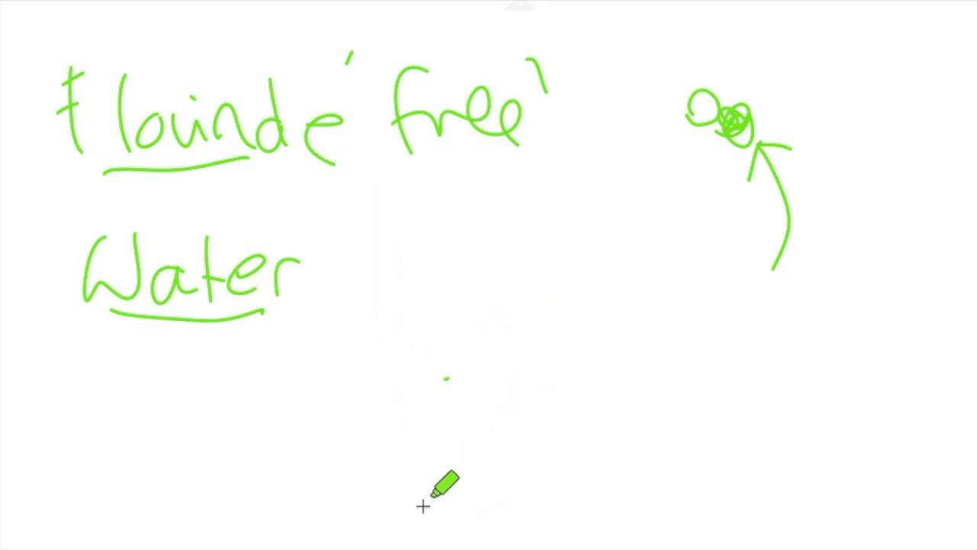
{"action": "mouse_move", "coordinate": [328, 288]}
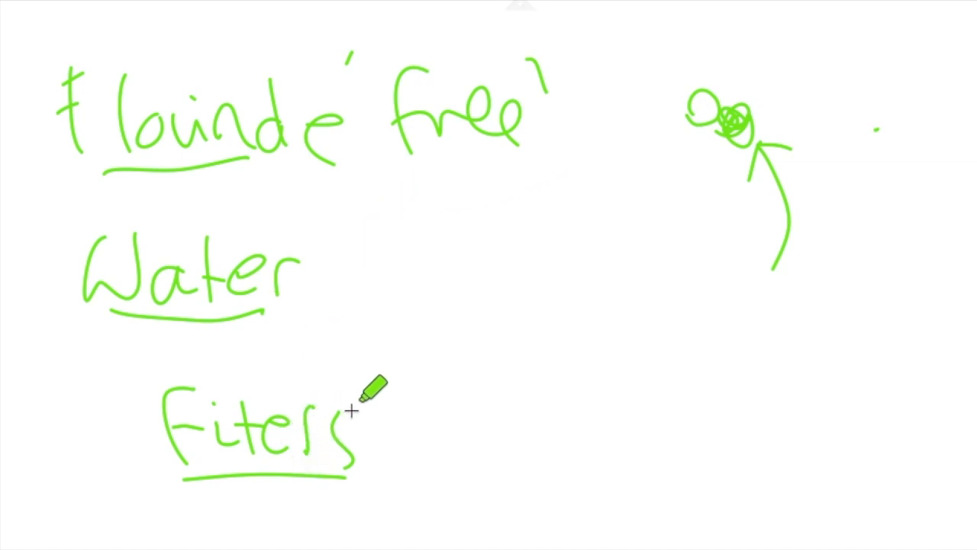
{"action": "mouse_move", "coordinate": [369, 394]}
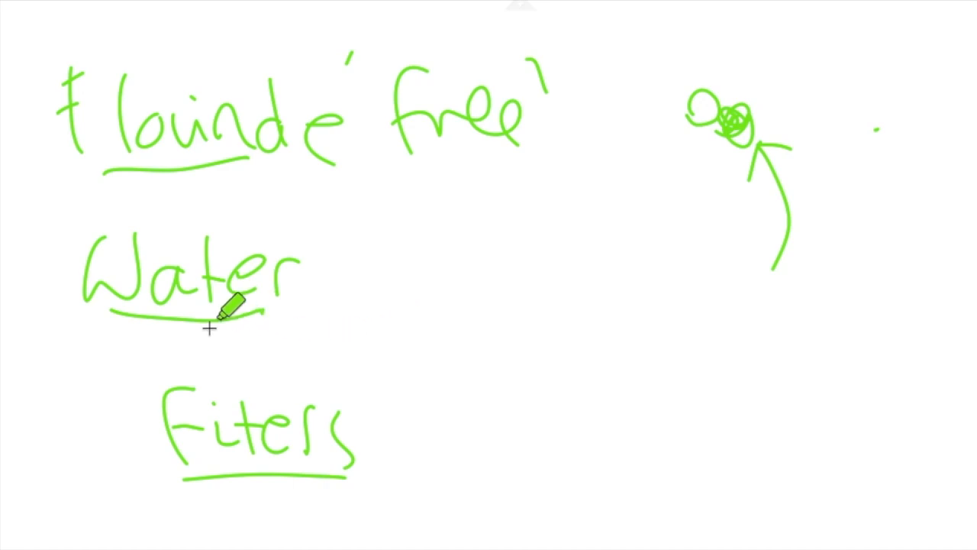
{"action": "left_click_drag", "start_coordinate": [237, 313], "coordinate": [374, 379]}
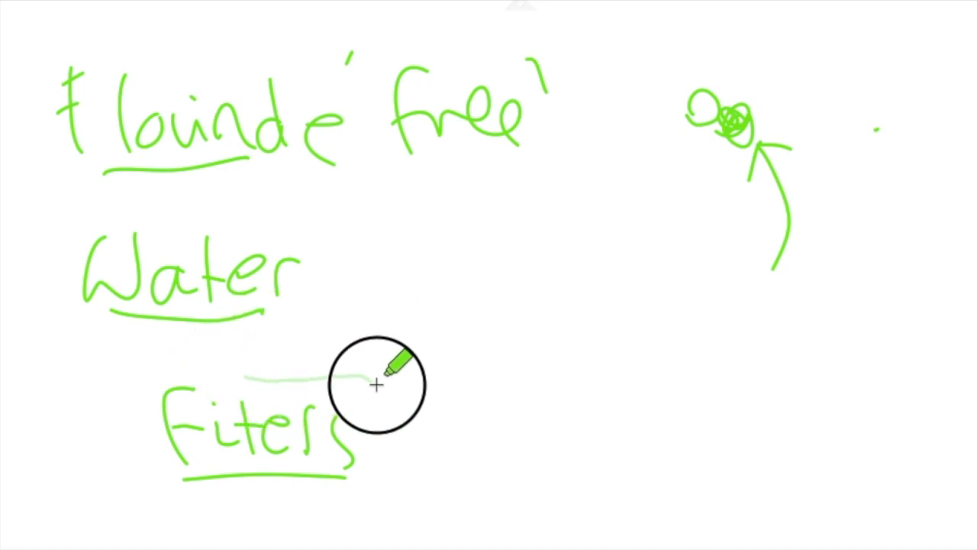
{"action": "left_click_drag", "start_coordinate": [374, 382], "coordinate": [259, 359]}
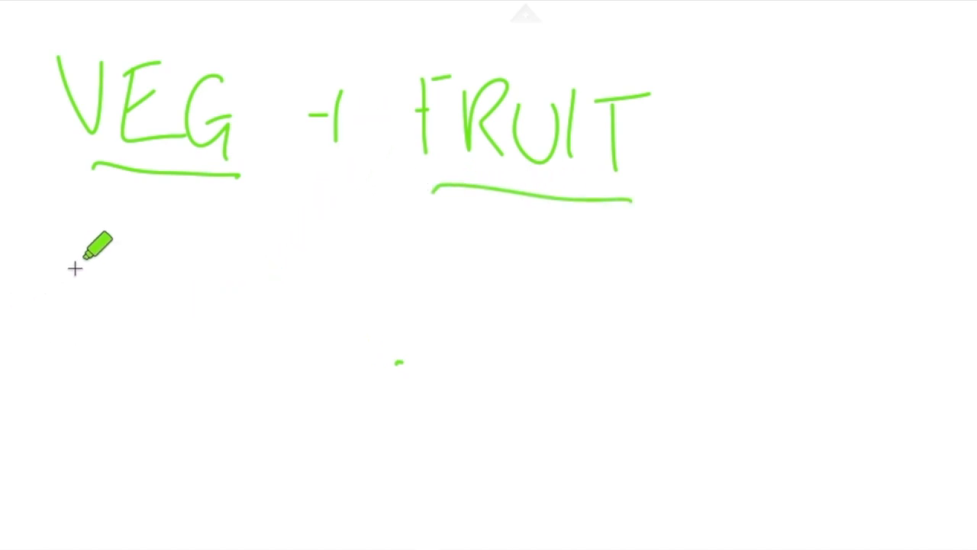
{"action": "mouse_move", "coordinate": [84, 296]}
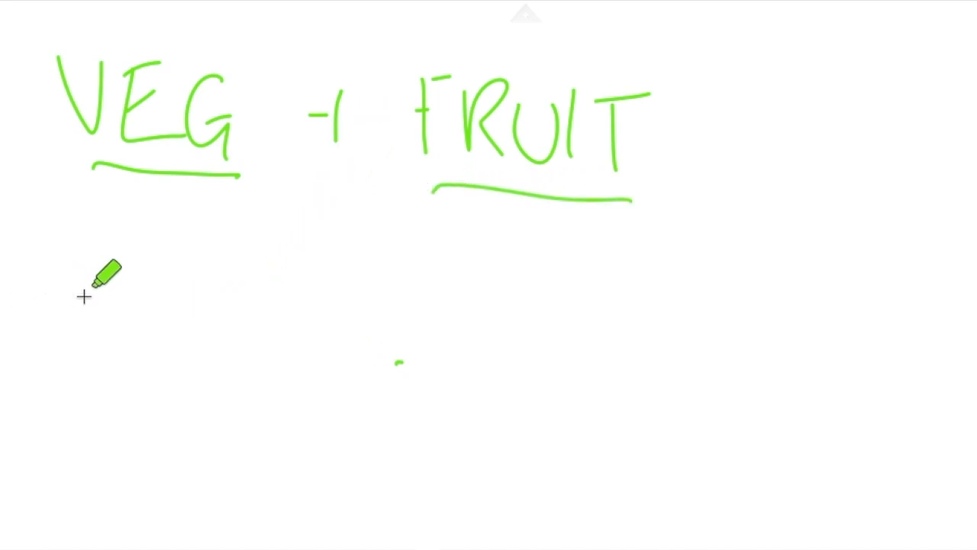
{"action": "mouse_move", "coordinate": [64, 328]}
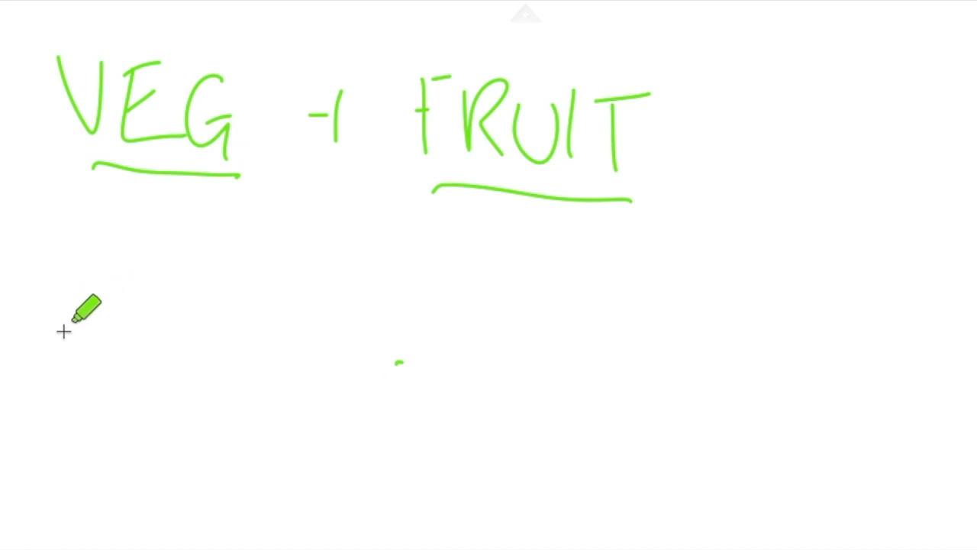
{"action": "mouse_move", "coordinate": [119, 314]}
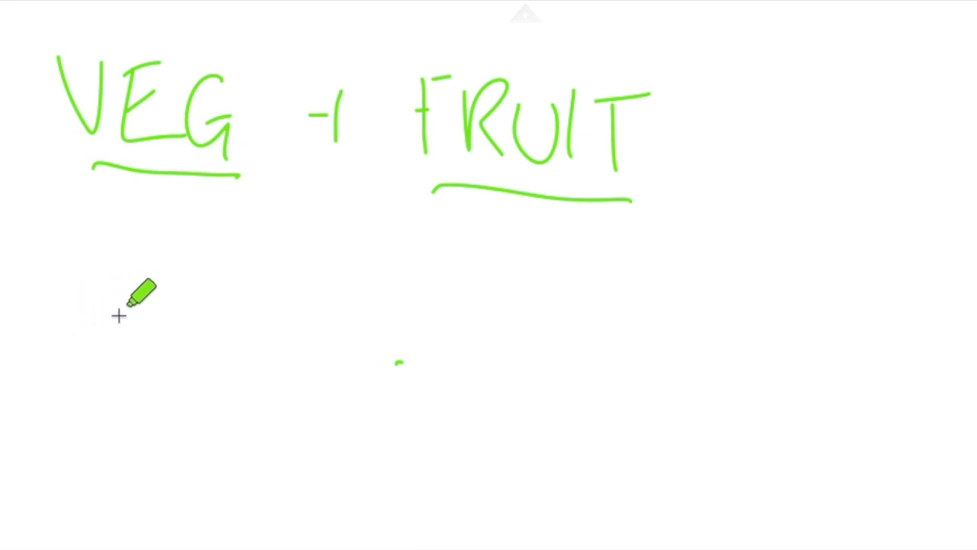
{"action": "mouse_move", "coordinate": [185, 299]}
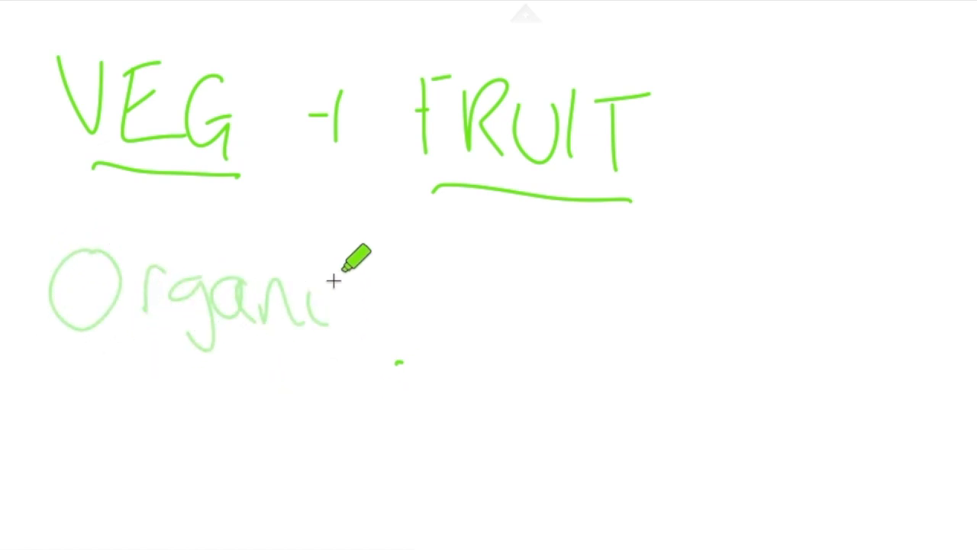
Write Organic in green marker under the VEG + FRUIT heading
{"action": "left_click_drag", "start_coordinate": [333, 278], "coordinate": [317, 344]}
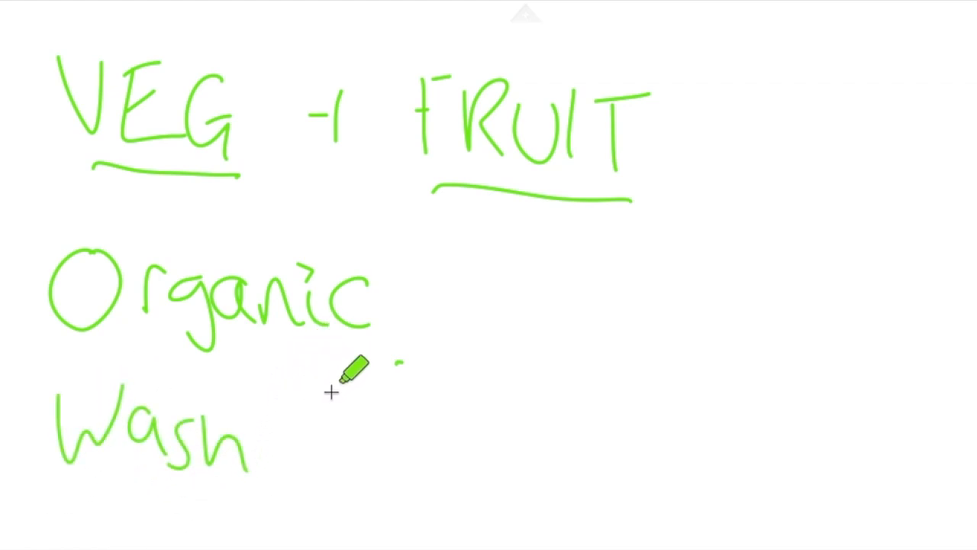
{"action": "mouse_move", "coordinate": [252, 450]}
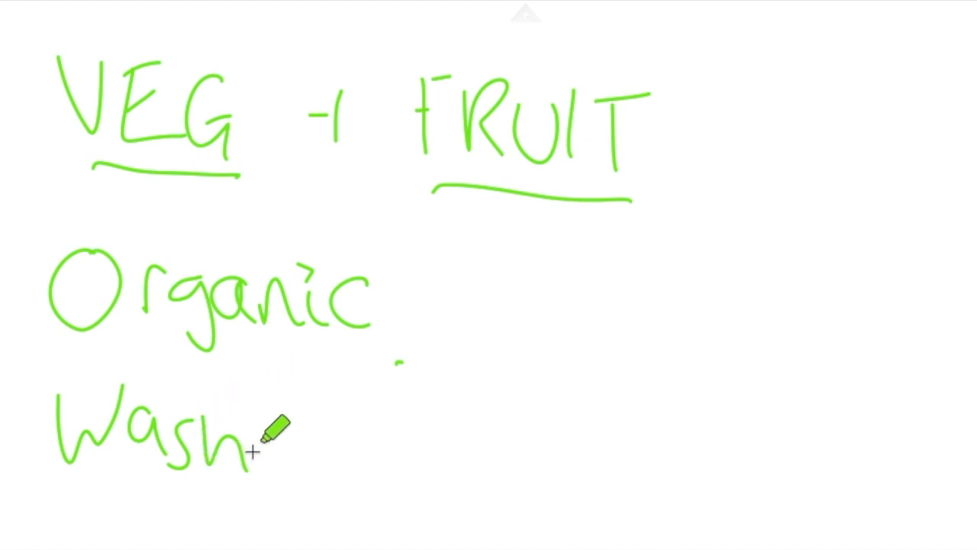
{"action": "mouse_move", "coordinate": [302, 428]}
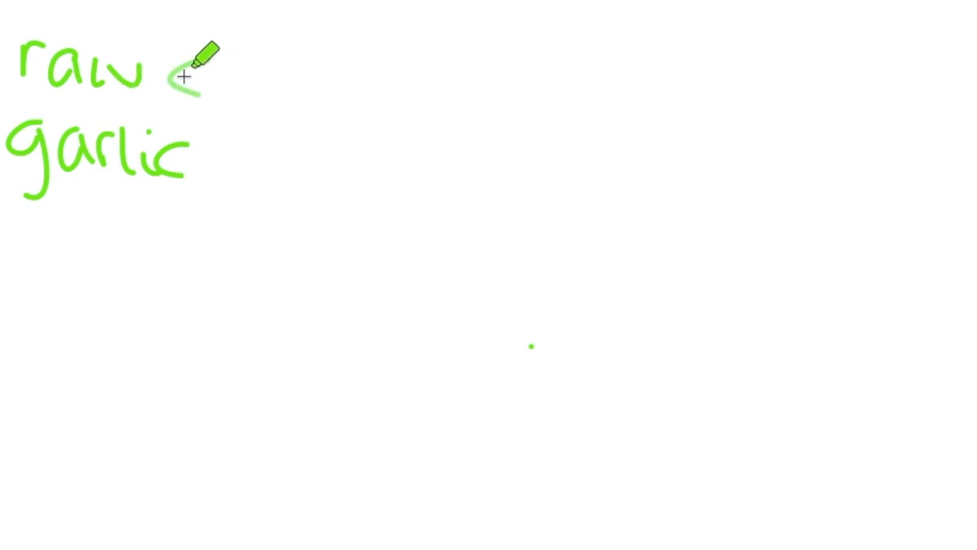
Draw leftward arrows pointing at the words raw and garlic
{"action": "left_click_drag", "start_coordinate": [336, 73], "coordinate": [180, 73]}
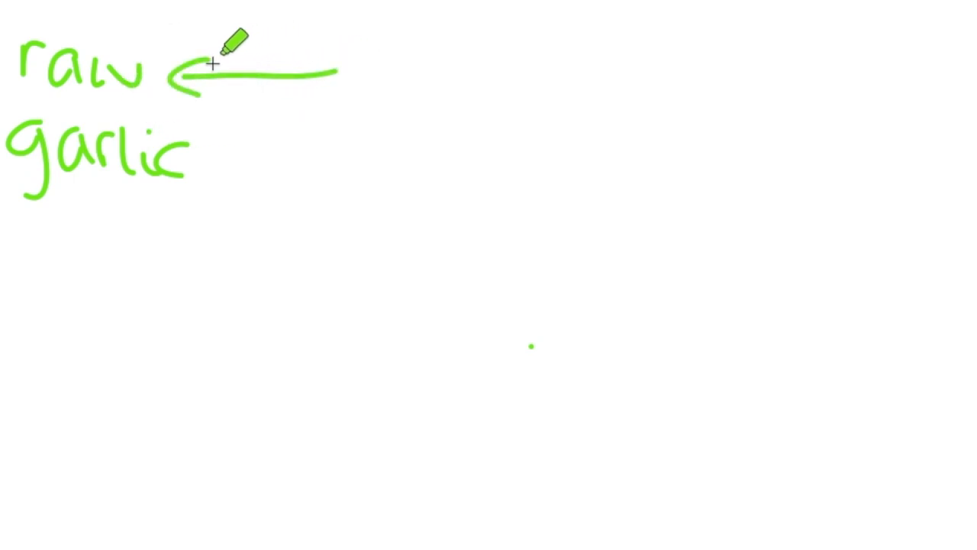
{"action": "mouse_move", "coordinate": [414, 79]}
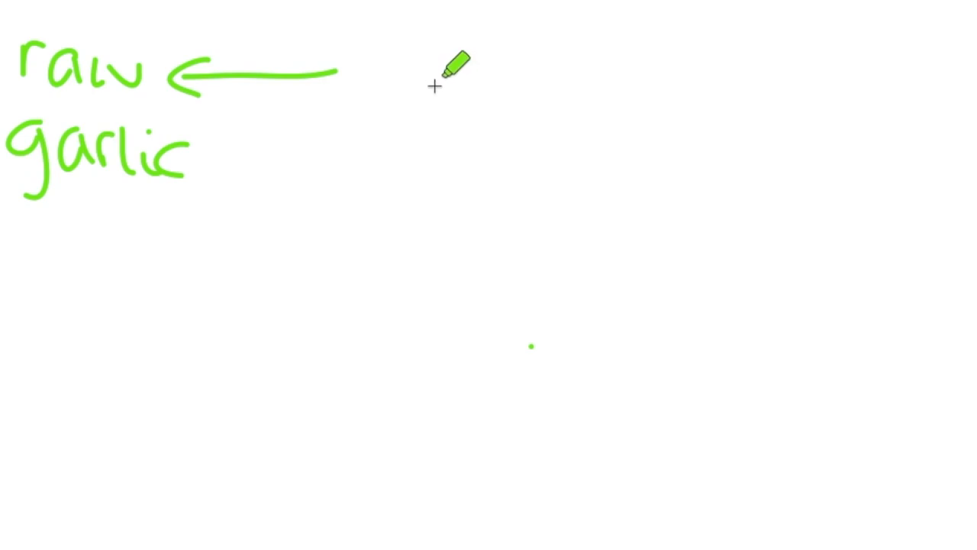
{"action": "mouse_move", "coordinate": [484, 83]}
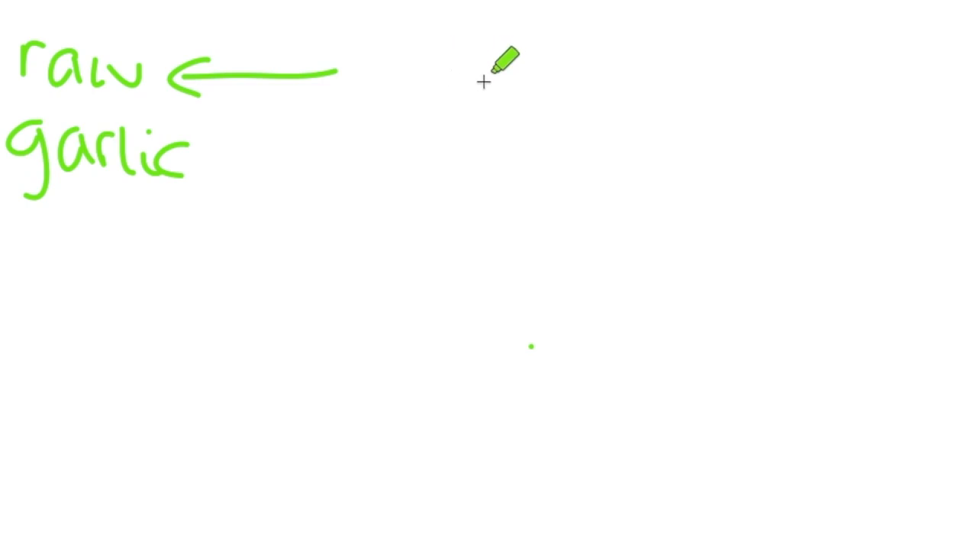
{"action": "mouse_move", "coordinate": [458, 95]}
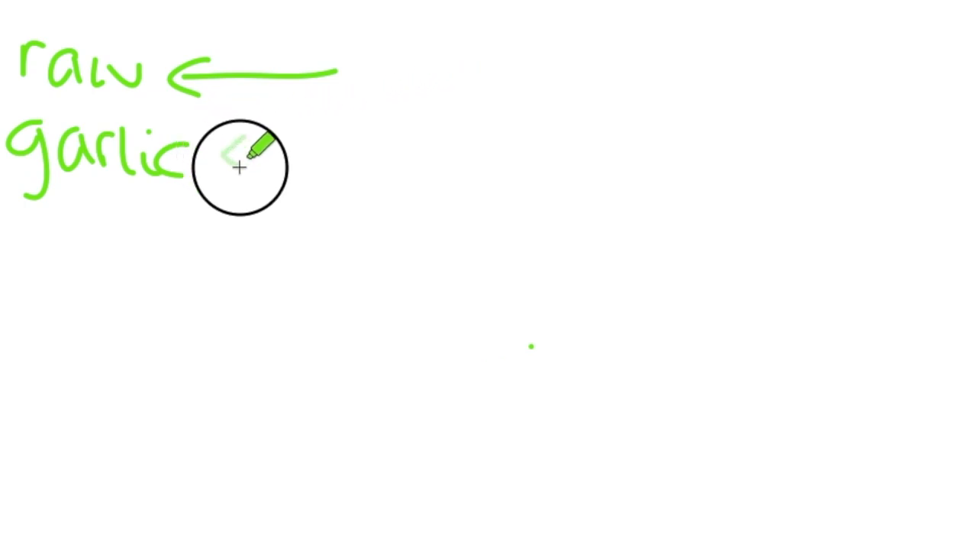
{"action": "left_click_drag", "start_coordinate": [232, 155], "coordinate": [404, 157]}
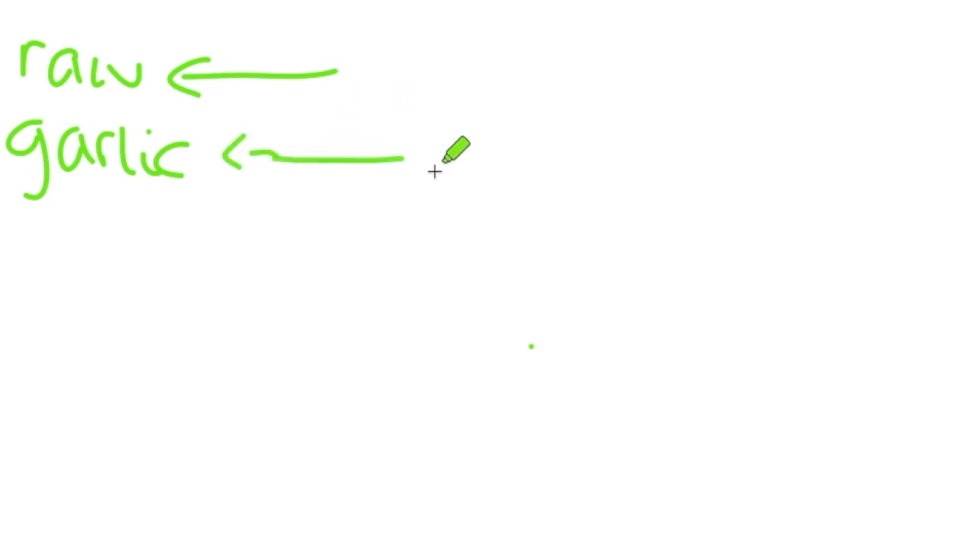
{"action": "mouse_move", "coordinate": [400, 166]}
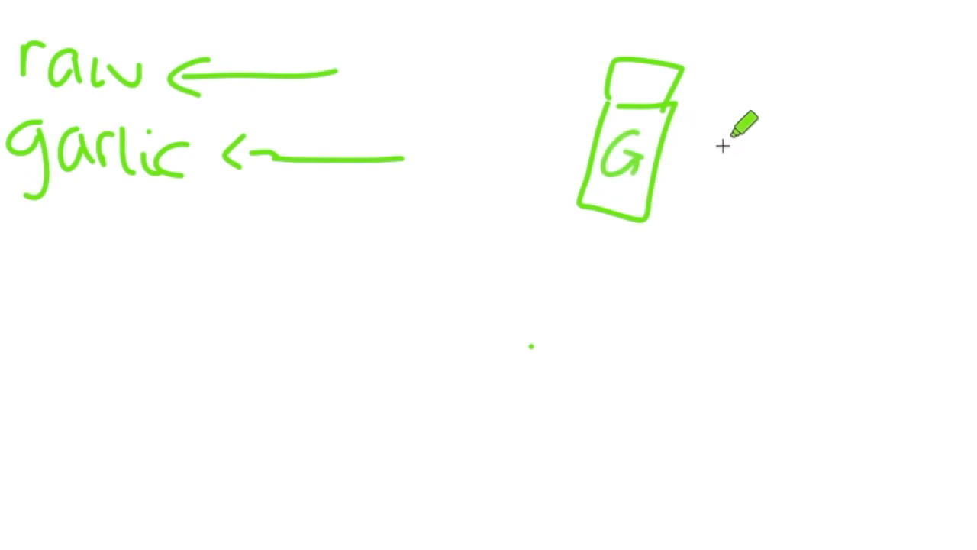
{"action": "mouse_move", "coordinate": [787, 222]}
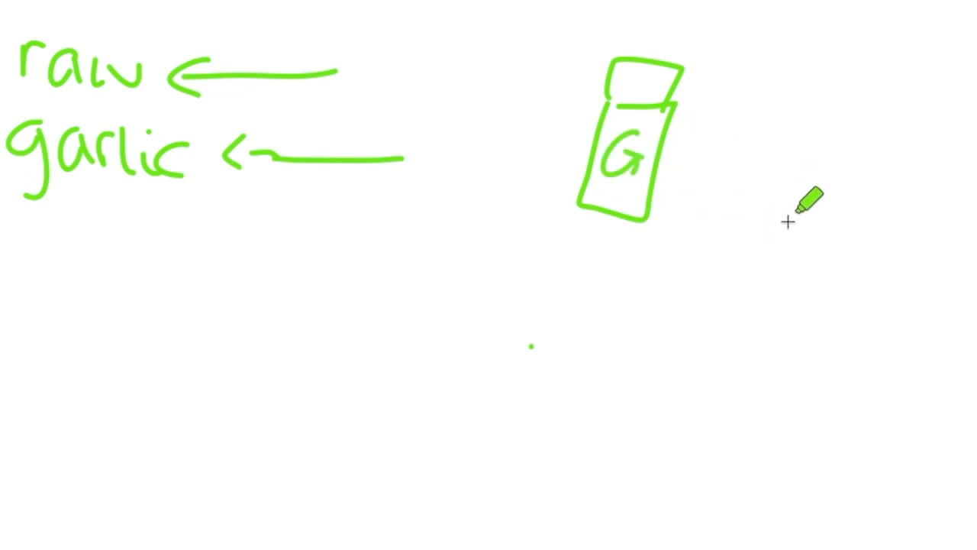
{"action": "mouse_move", "coordinate": [847, 221]}
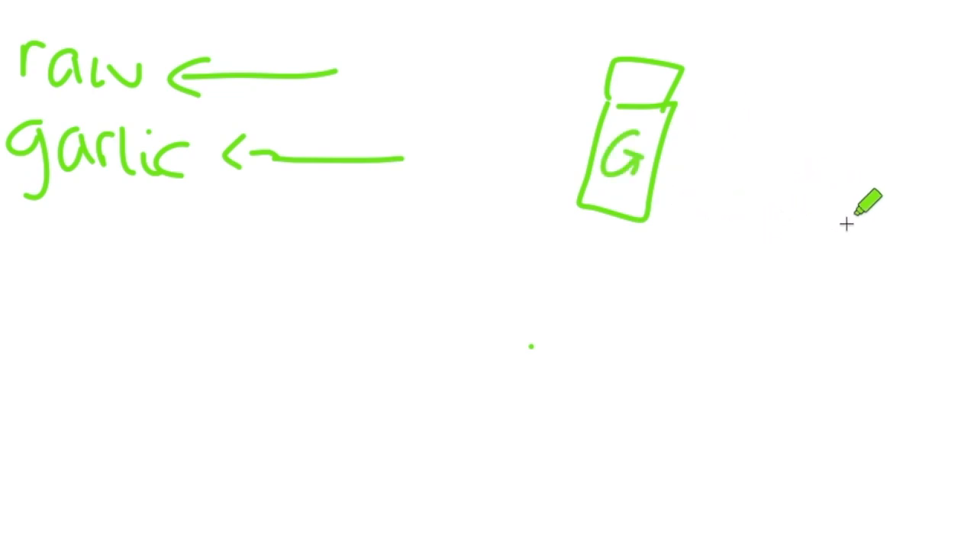
{"action": "mouse_move", "coordinate": [705, 130]}
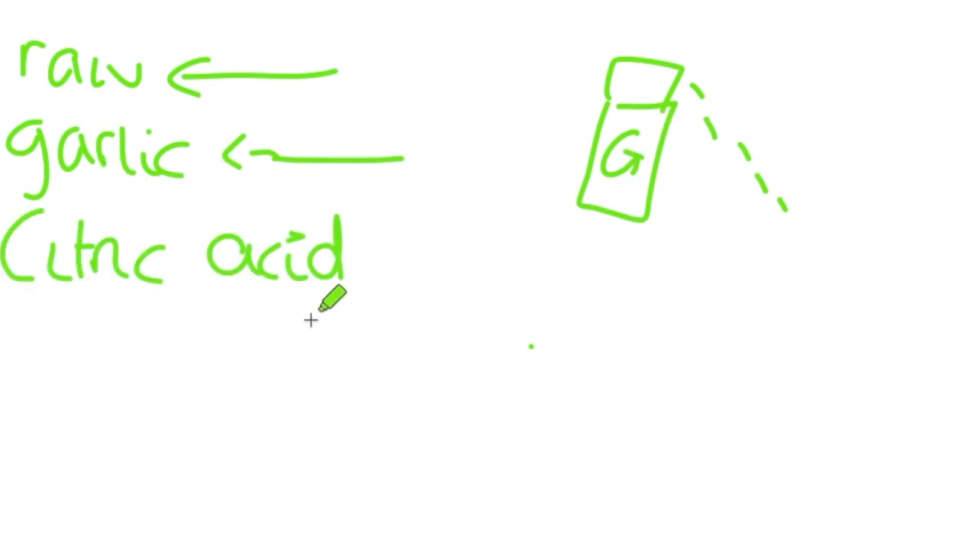
{"action": "mouse_move", "coordinate": [400, 262]}
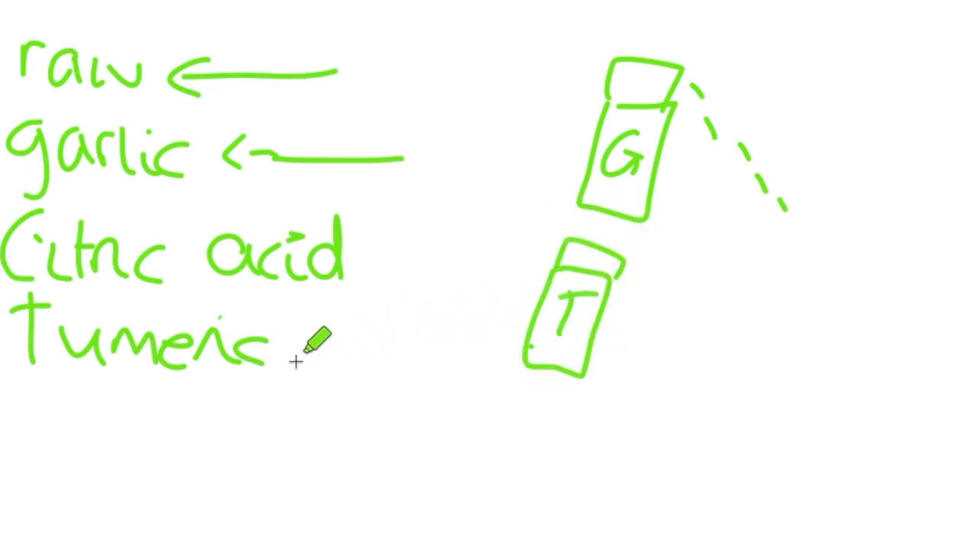
{"action": "mouse_move", "coordinate": [374, 312]}
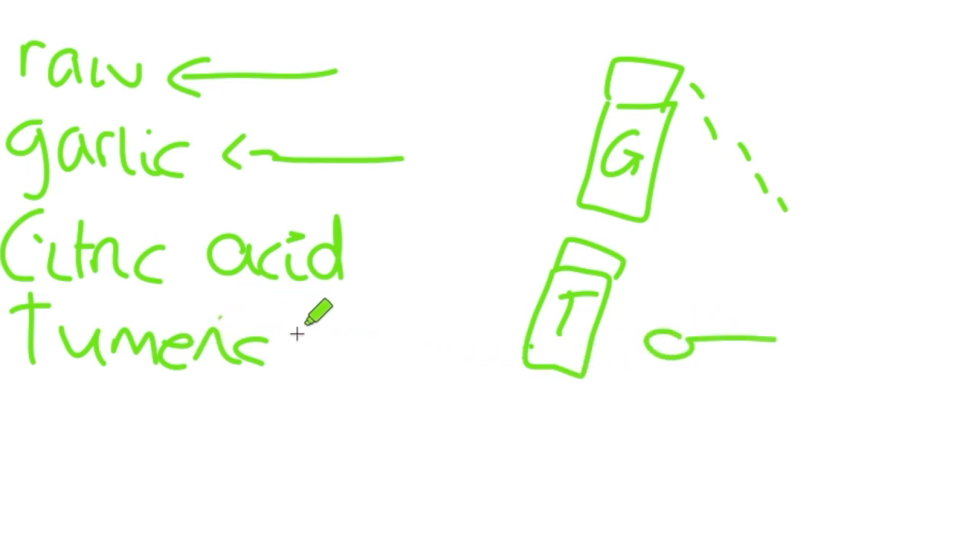
{"action": "mouse_move", "coordinate": [275, 390]}
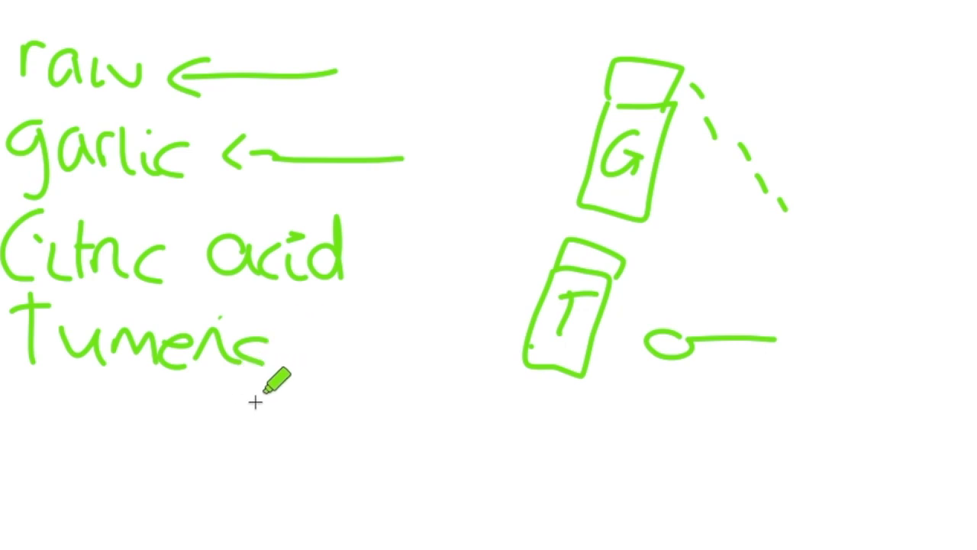
{"action": "mouse_move", "coordinate": [302, 333]}
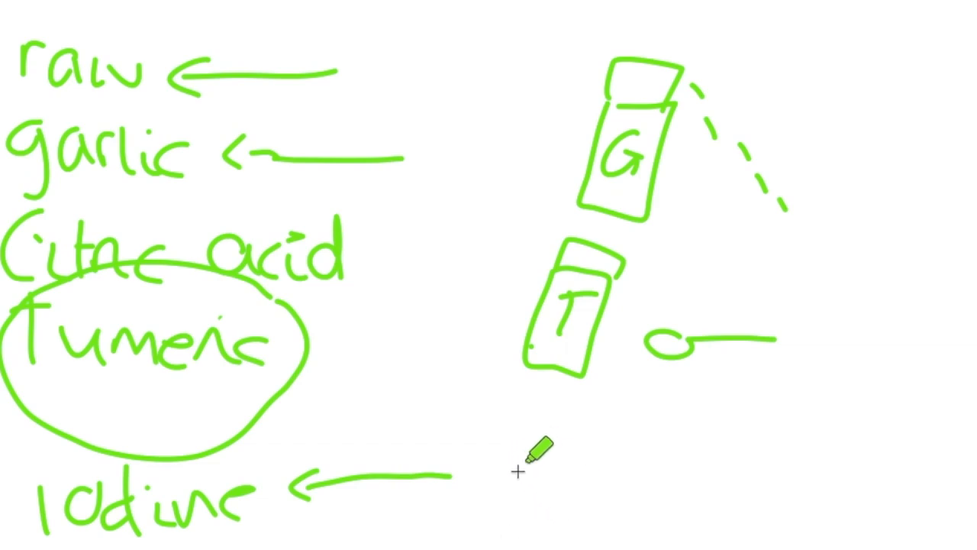
Write detox at the end of the arrow pointing to Iodine
{"action": "left_click_drag", "start_coordinate": [534, 458], "coordinate": [587, 458]}
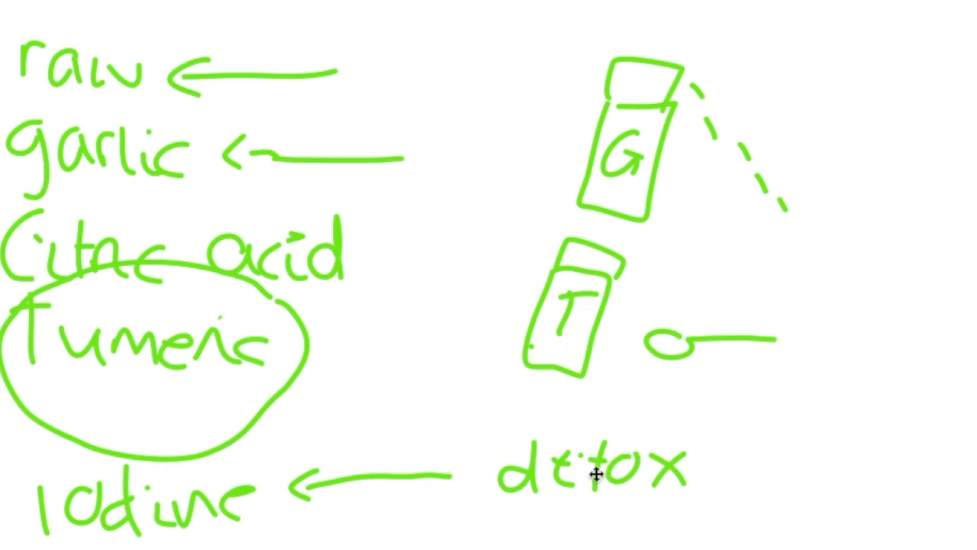
{"action": "mouse_move", "coordinate": [553, 364]}
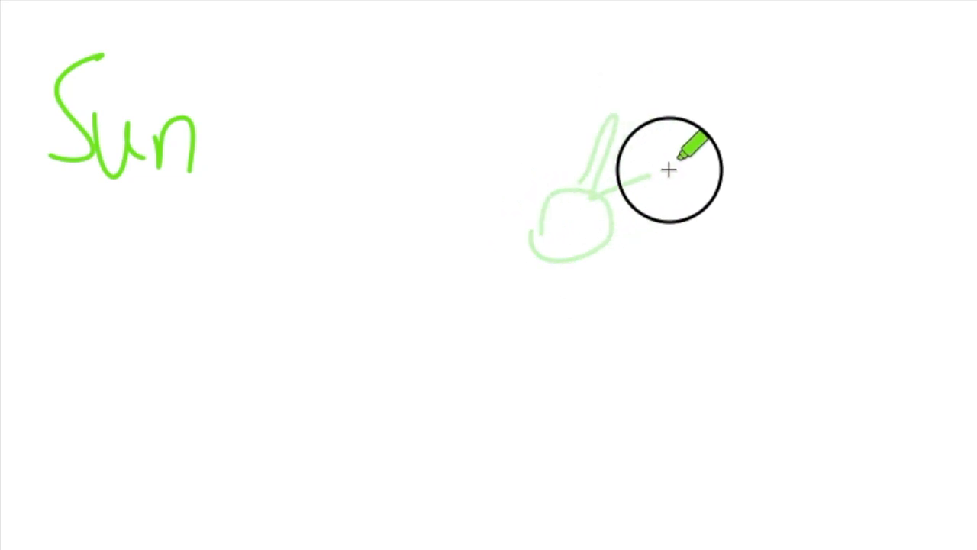
Sketch a small sun doodle to the right of the word Sun
{"action": "left_click_drag", "start_coordinate": [671, 170], "coordinate": [528, 175]}
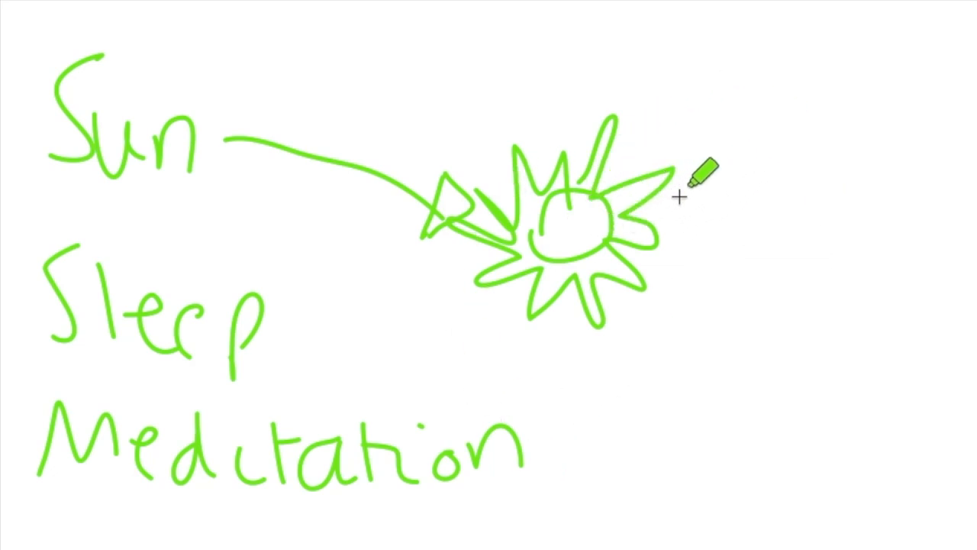
{"action": "mouse_move", "coordinate": [751, 168]}
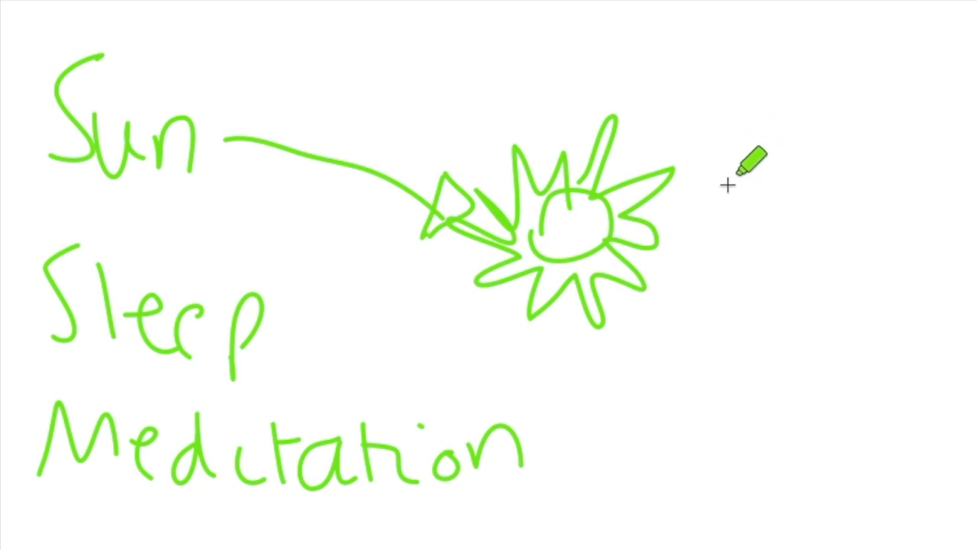
{"action": "mouse_move", "coordinate": [742, 217]}
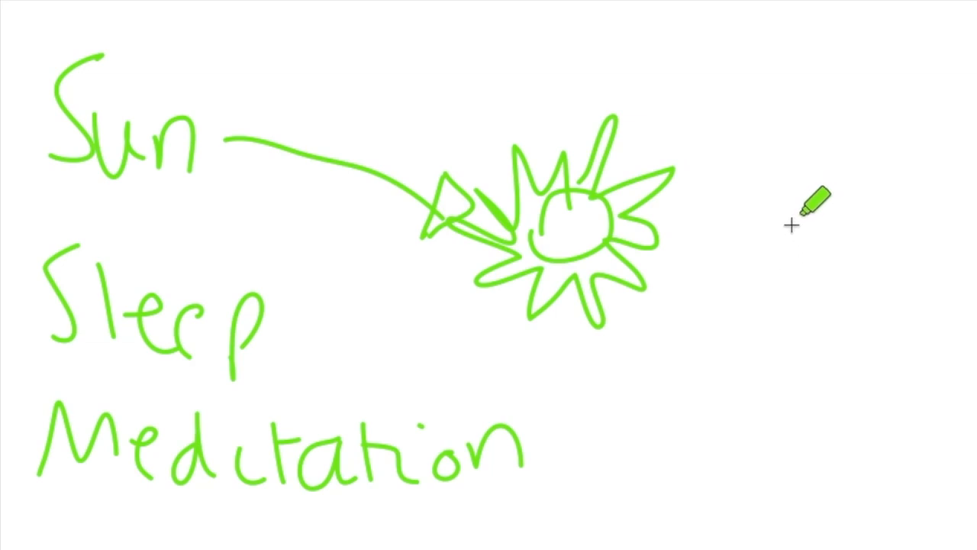
{"action": "mouse_move", "coordinate": [644, 190]}
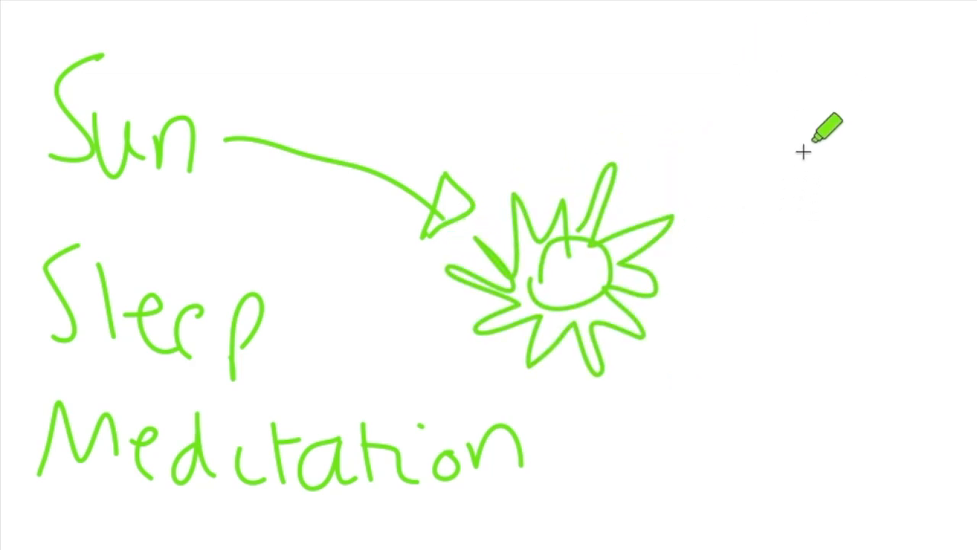
{"action": "mouse_move", "coordinate": [806, 127]}
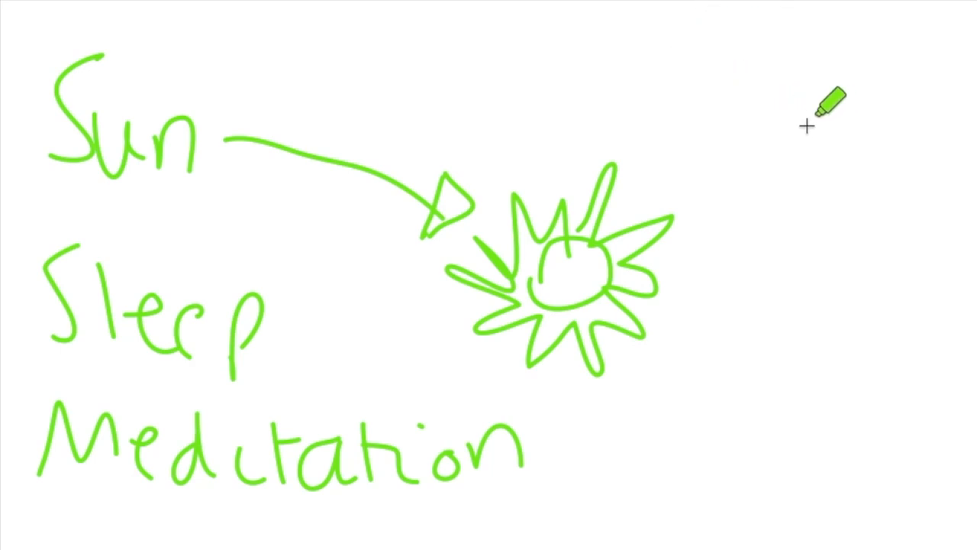
{"action": "mouse_move", "coordinate": [773, 189]}
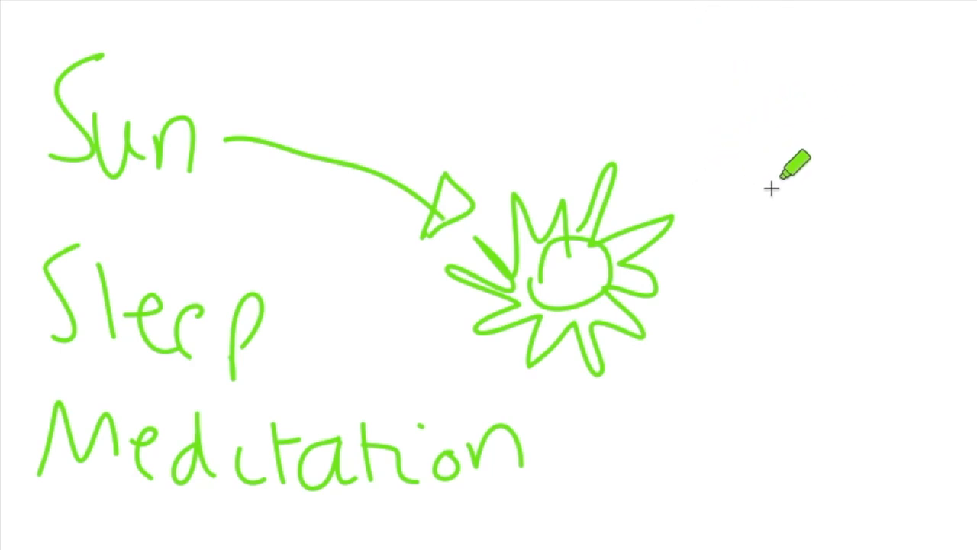